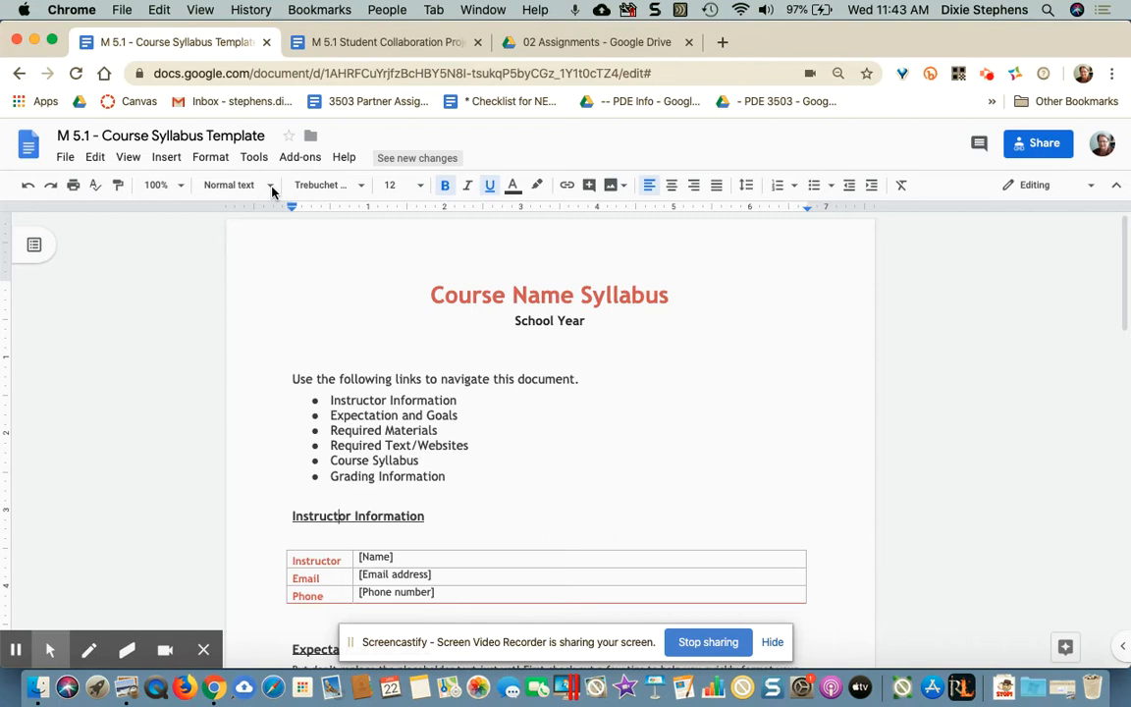
Bookmark the Instructor Information, Expectations and Goals, and Required Materials headings.
click(227, 185)
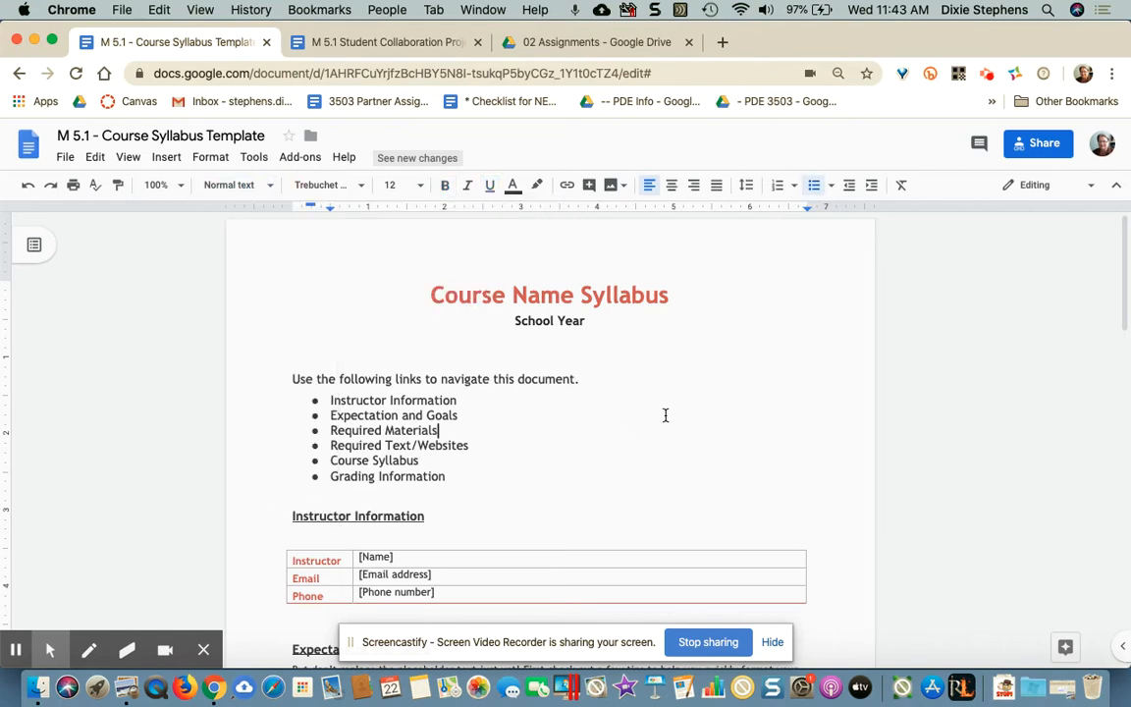
scroll(down, 3)
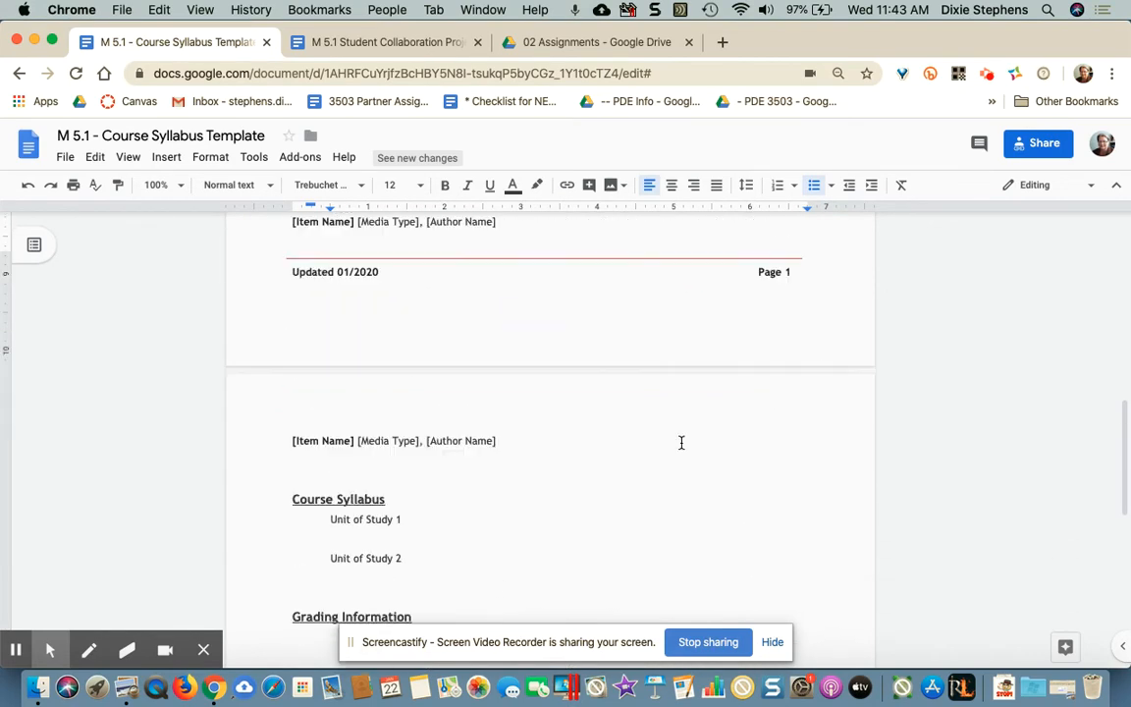
scroll(up, 3)
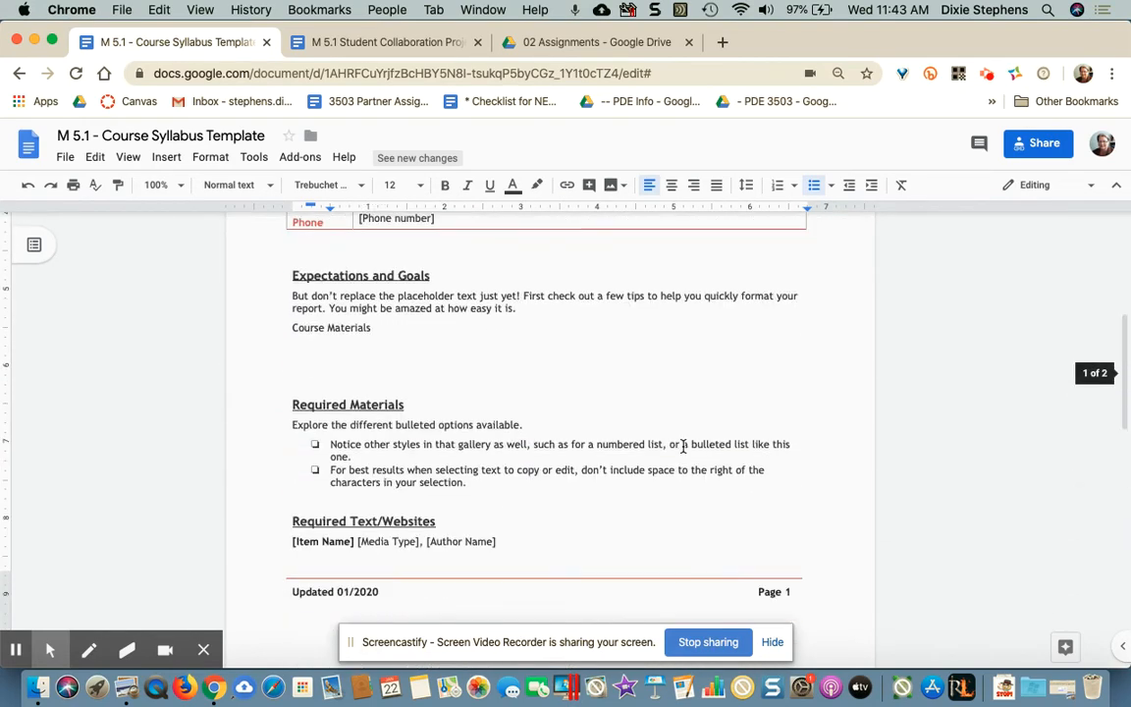
scroll(up, 3)
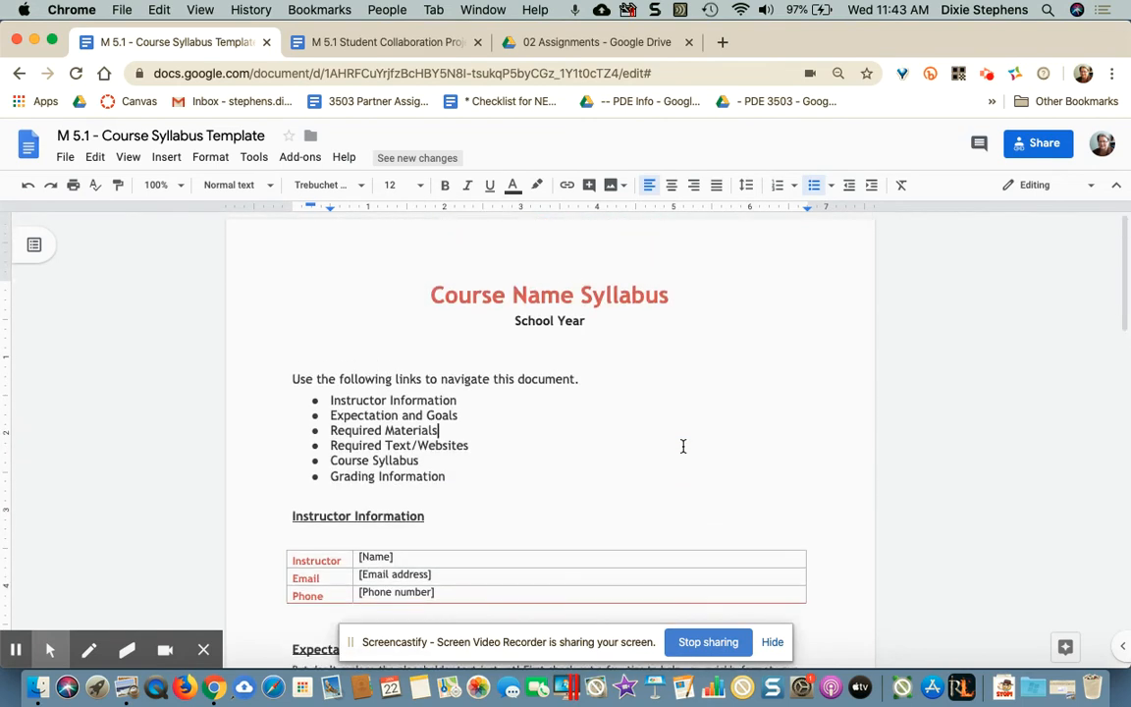
mouse_move(376, 403)
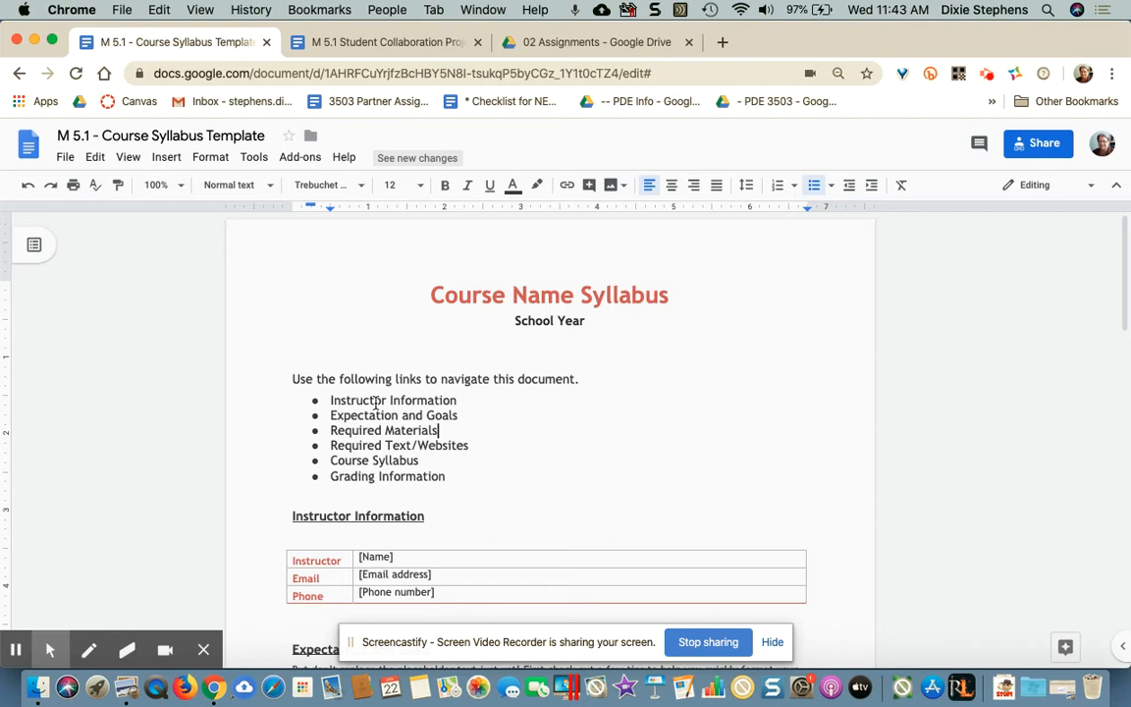
mouse_move(539, 418)
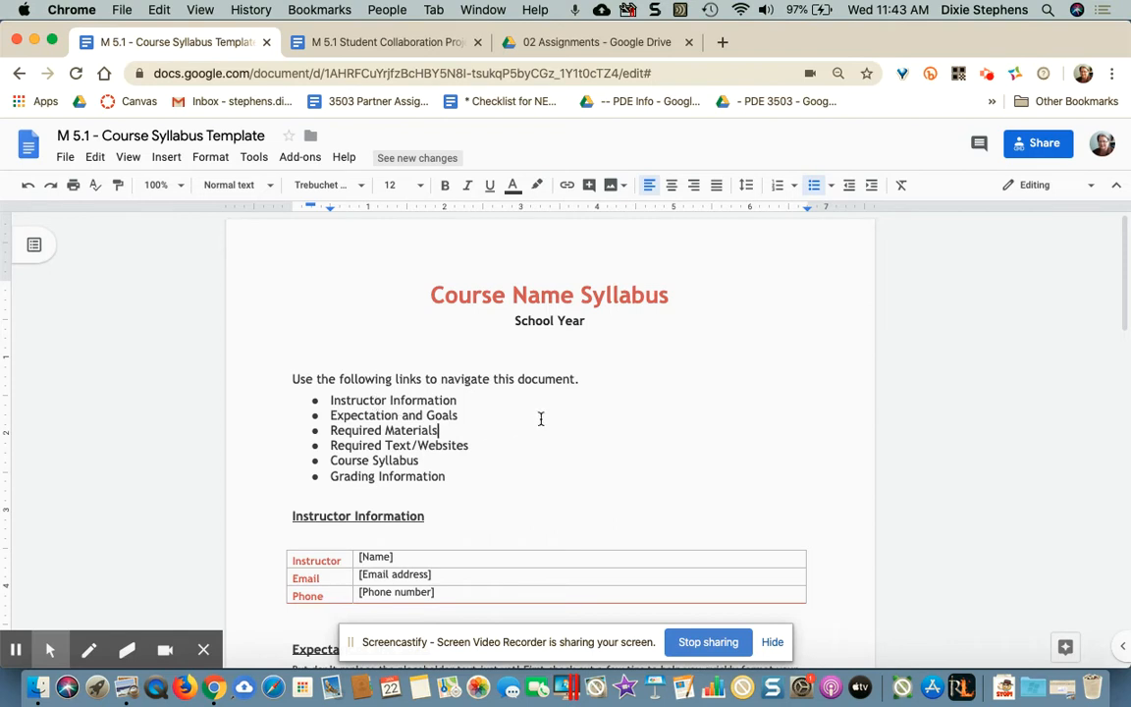
scroll(down, 3)
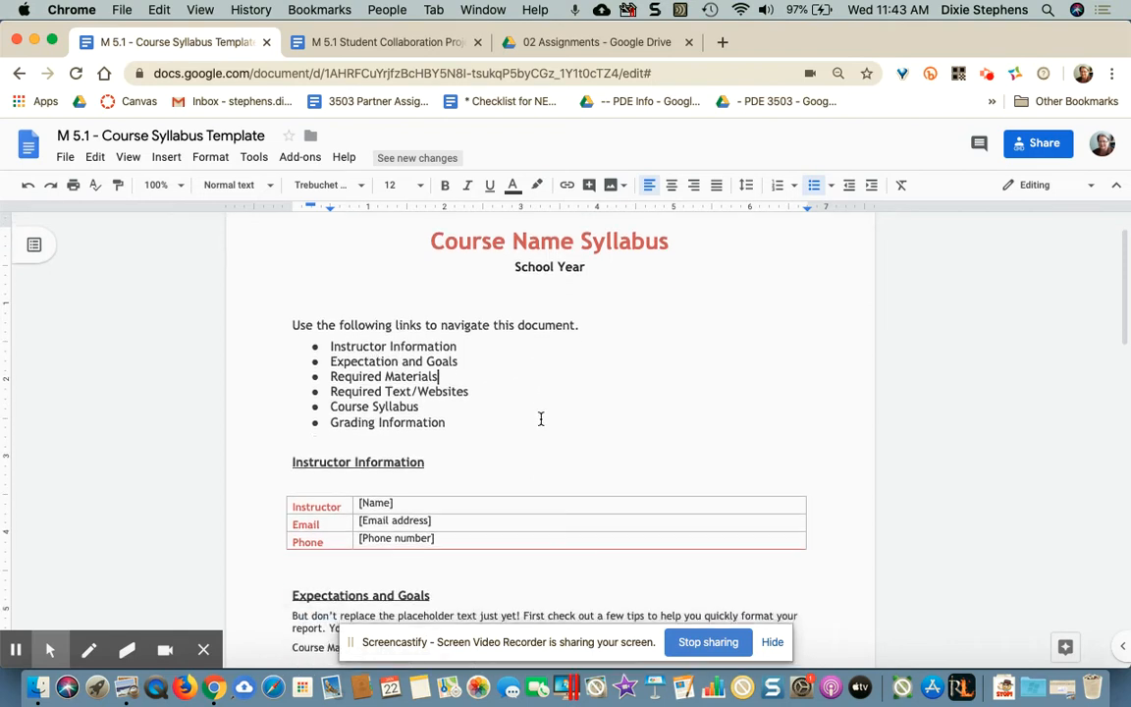
scroll(down, 3)
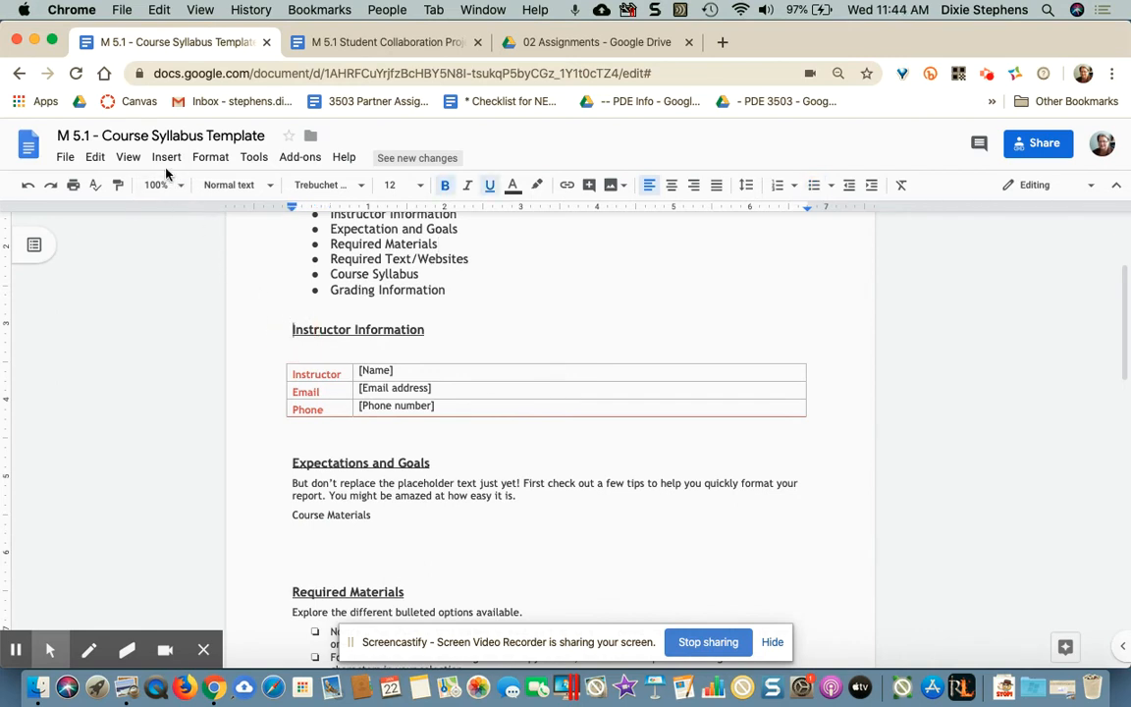
click(166, 157)
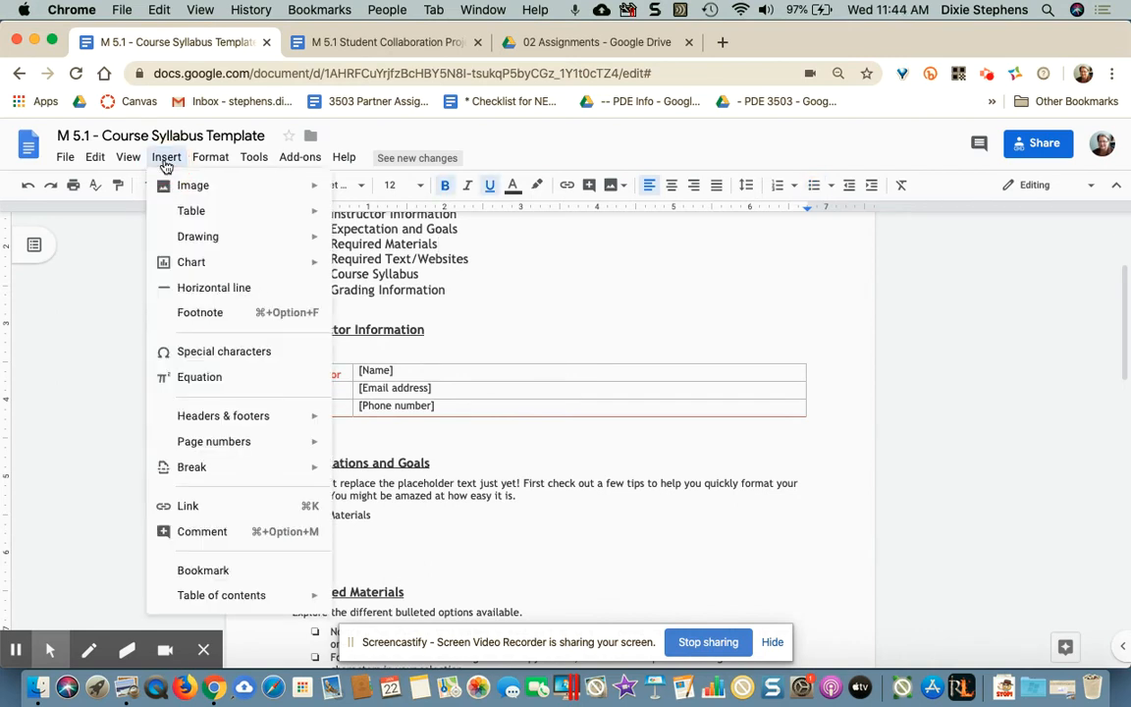
click(203, 570)
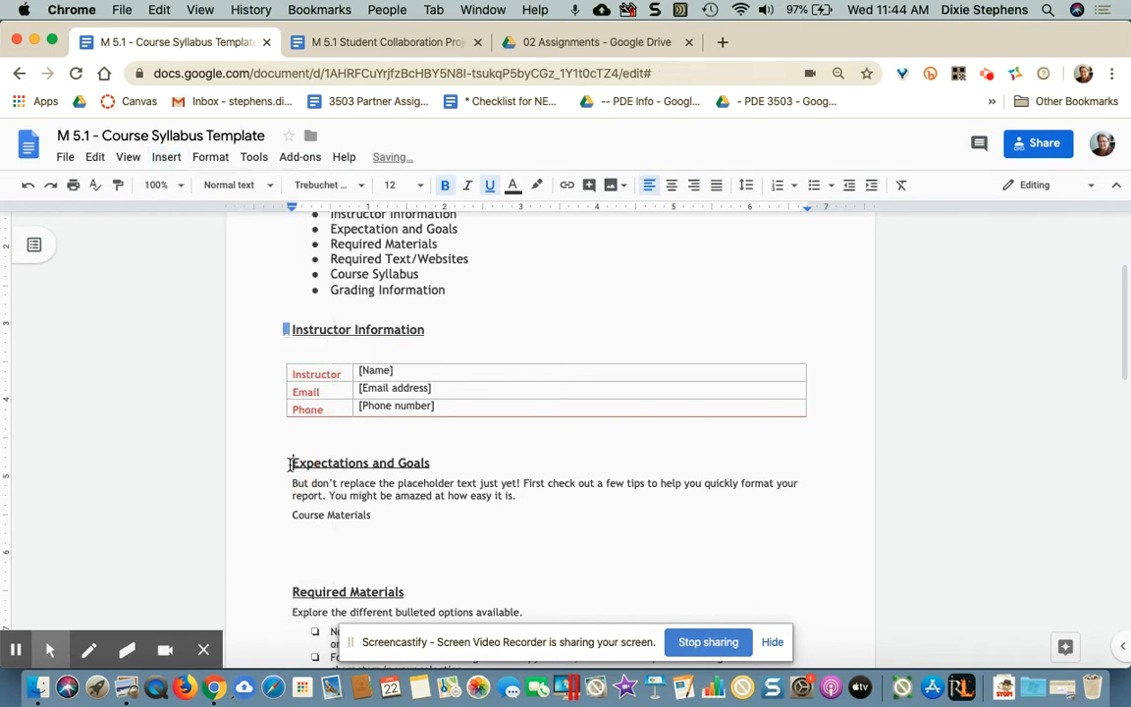
click(166, 156)
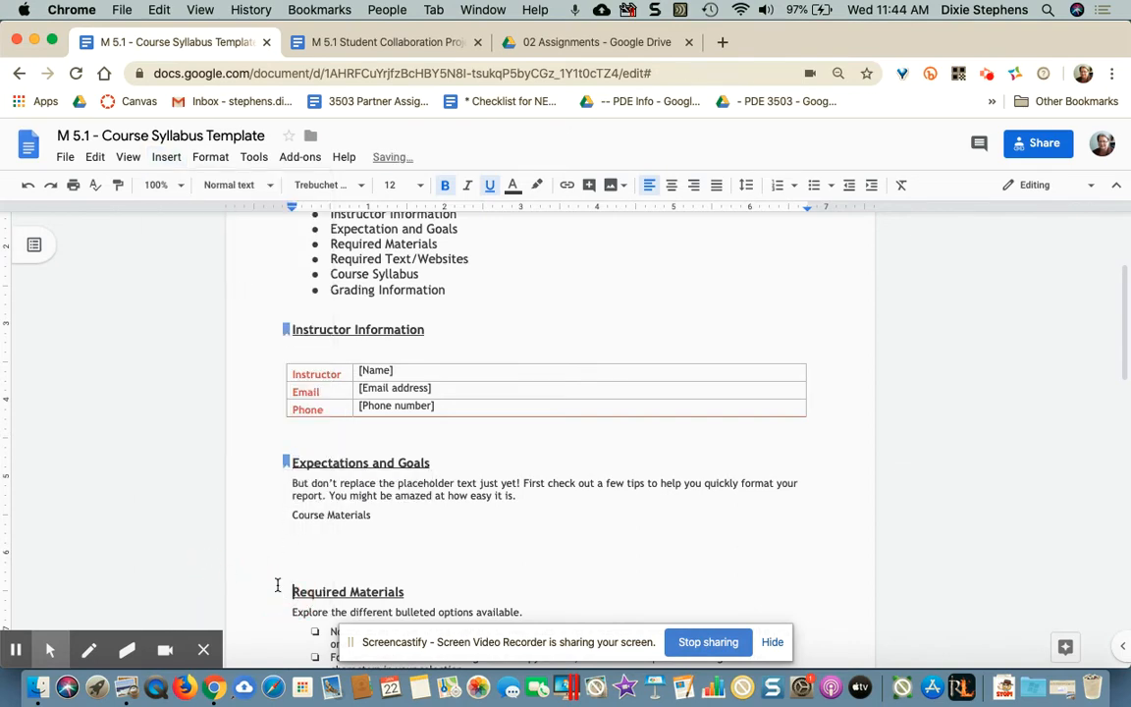
click(166, 157)
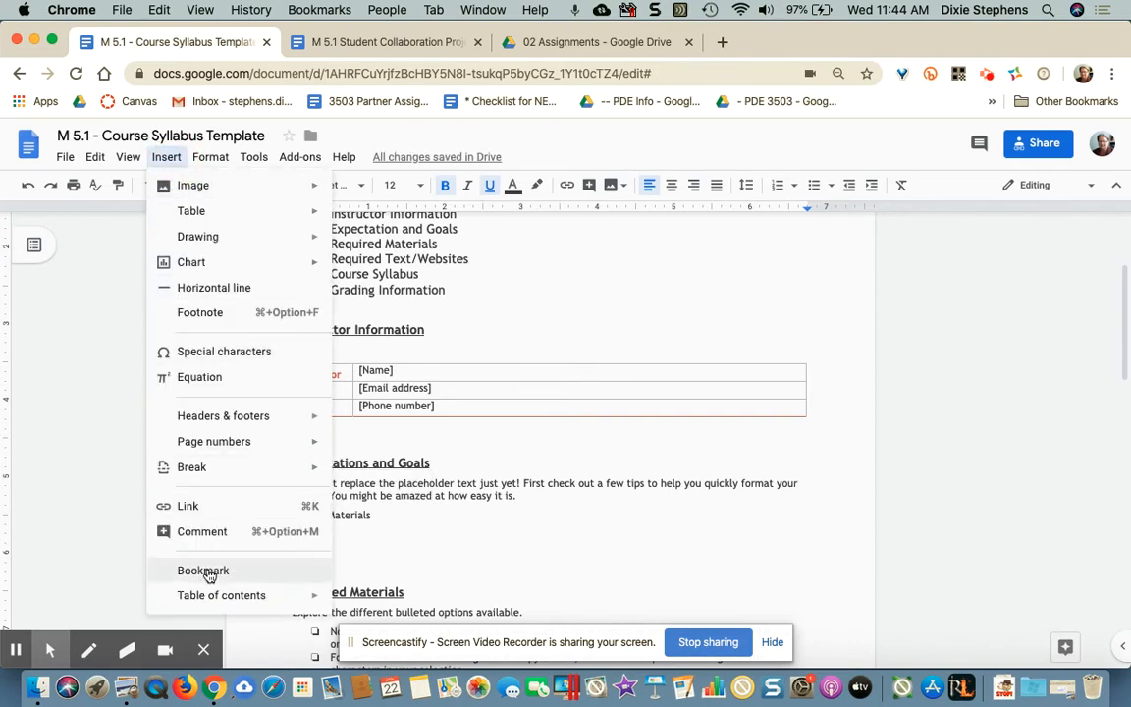
click(203, 570)
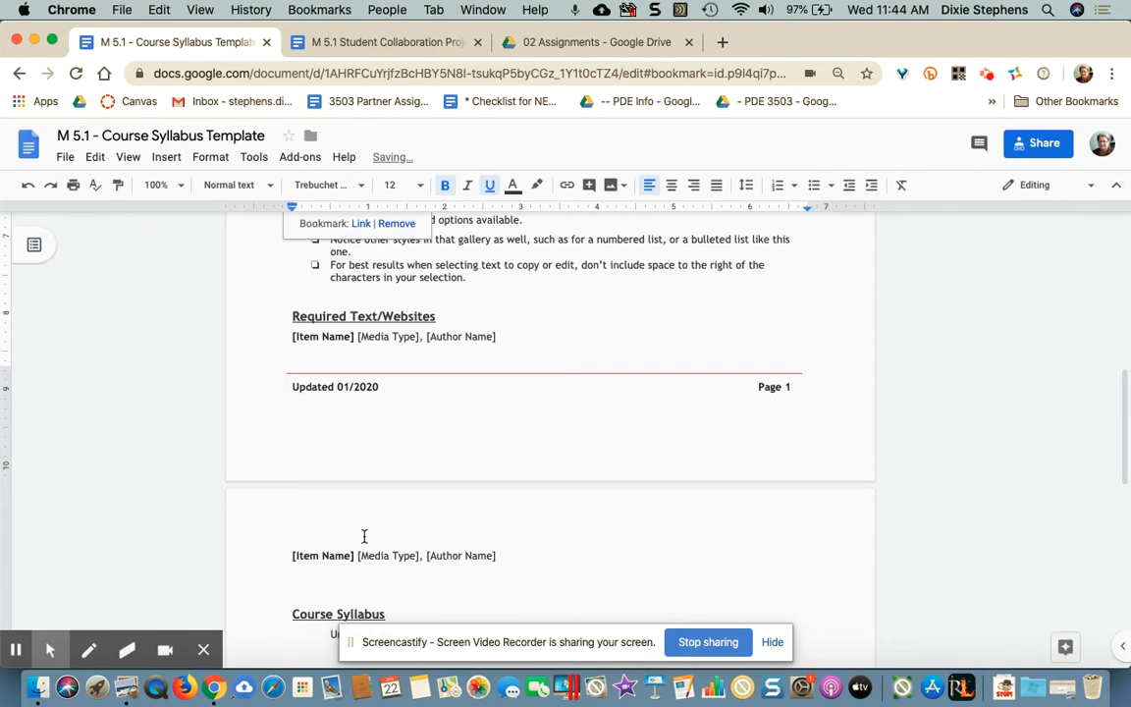
Bookmark the Required Text/Websites, Course Syllabus, and Grading Information headings.
click(166, 157)
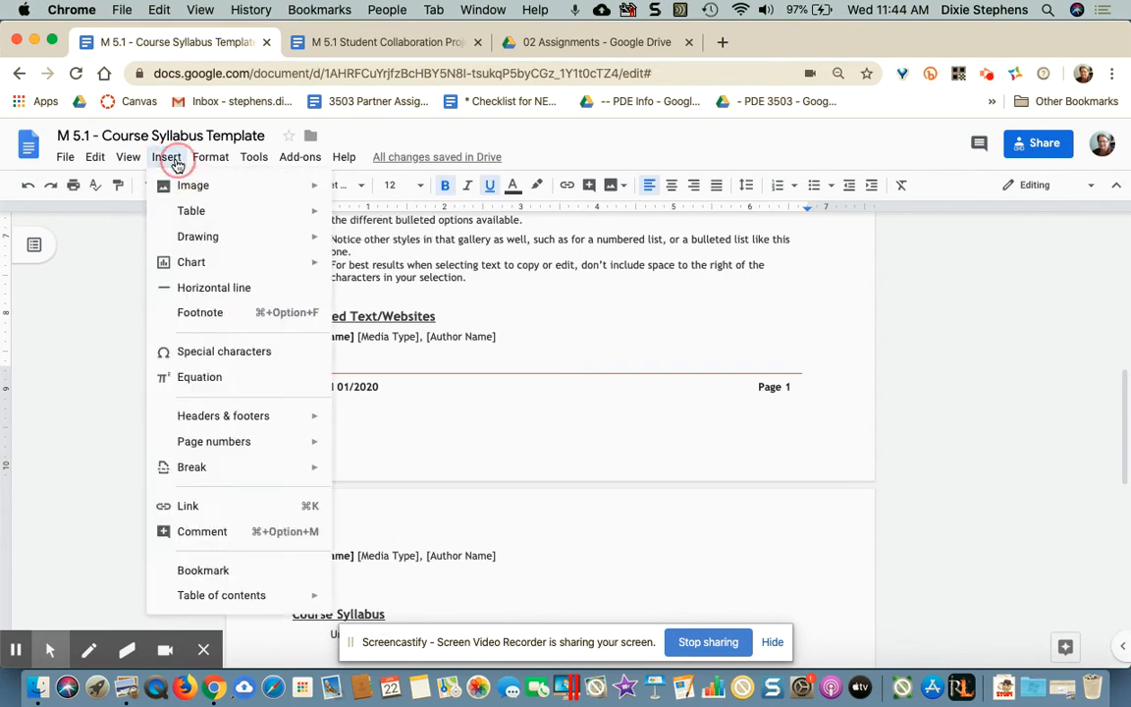
click(203, 570)
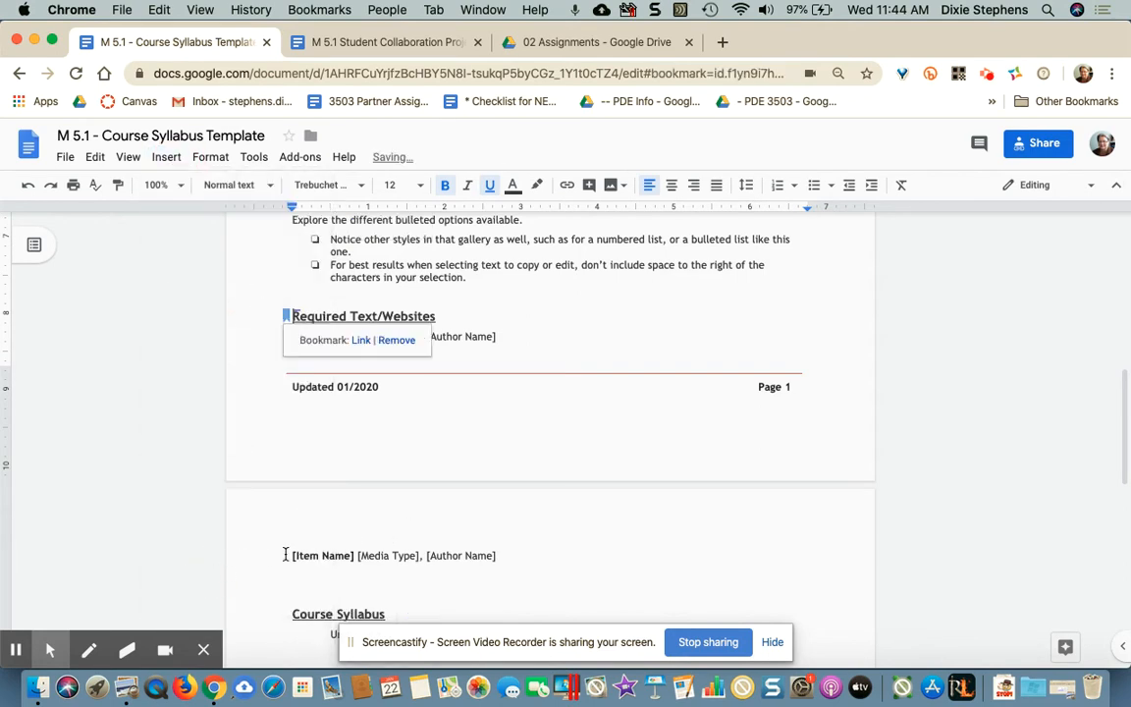
scroll(down, 3)
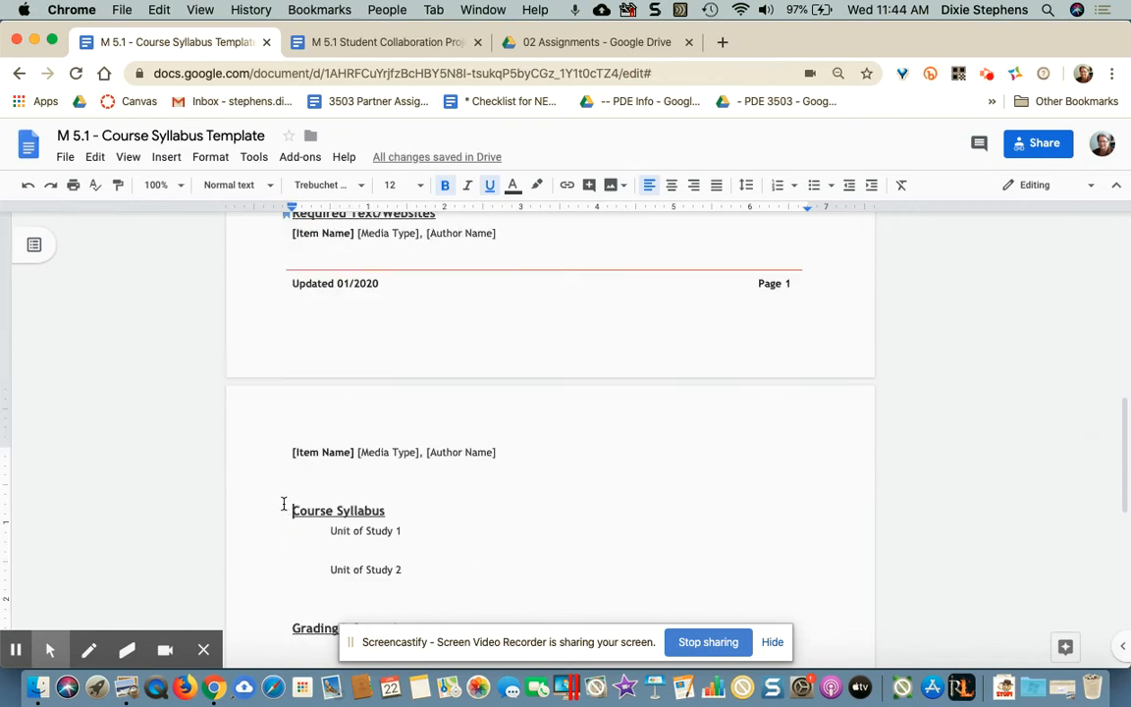
click(166, 157)
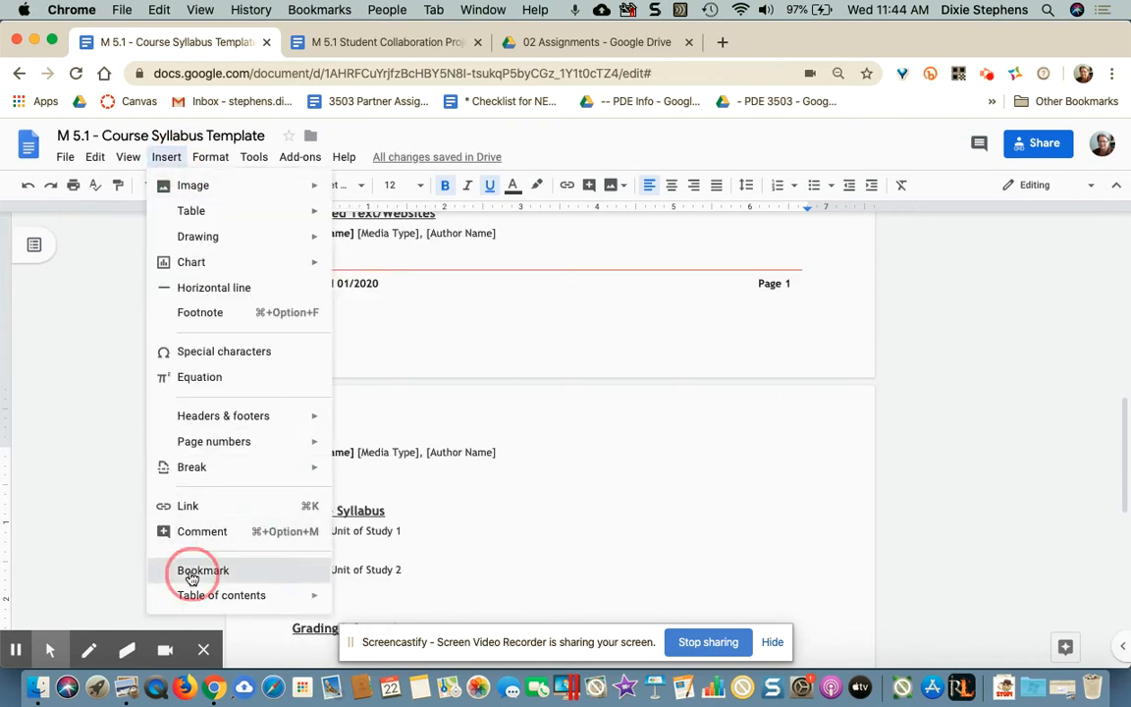
click(203, 569)
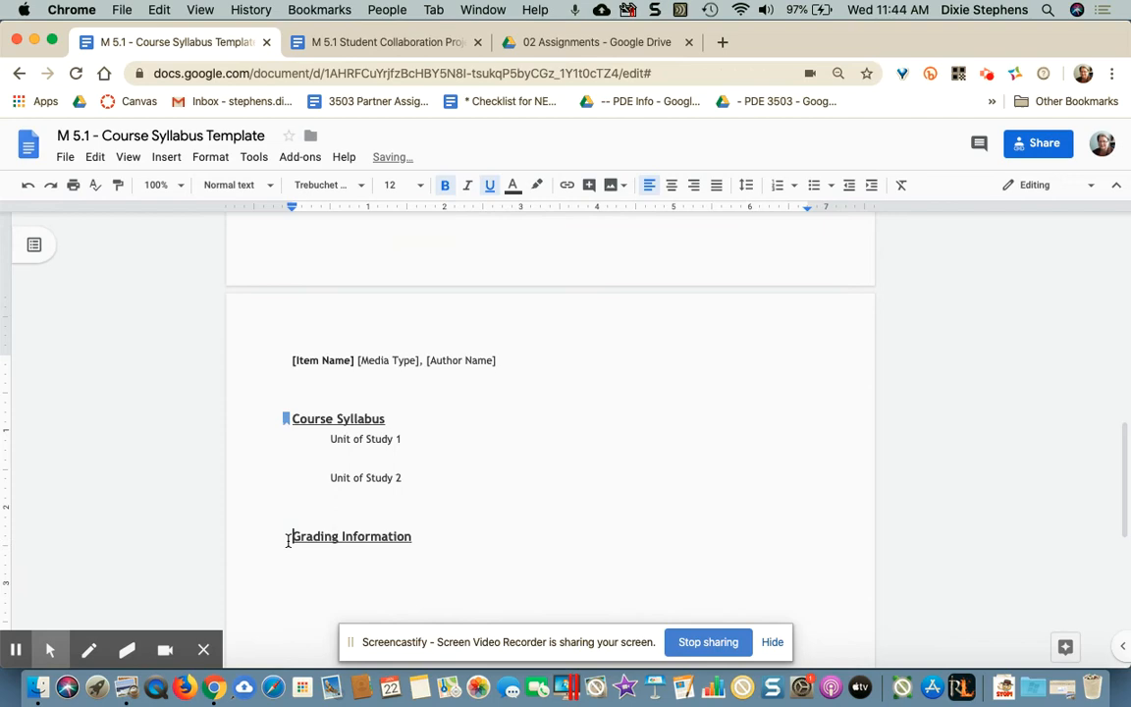
click(166, 157)
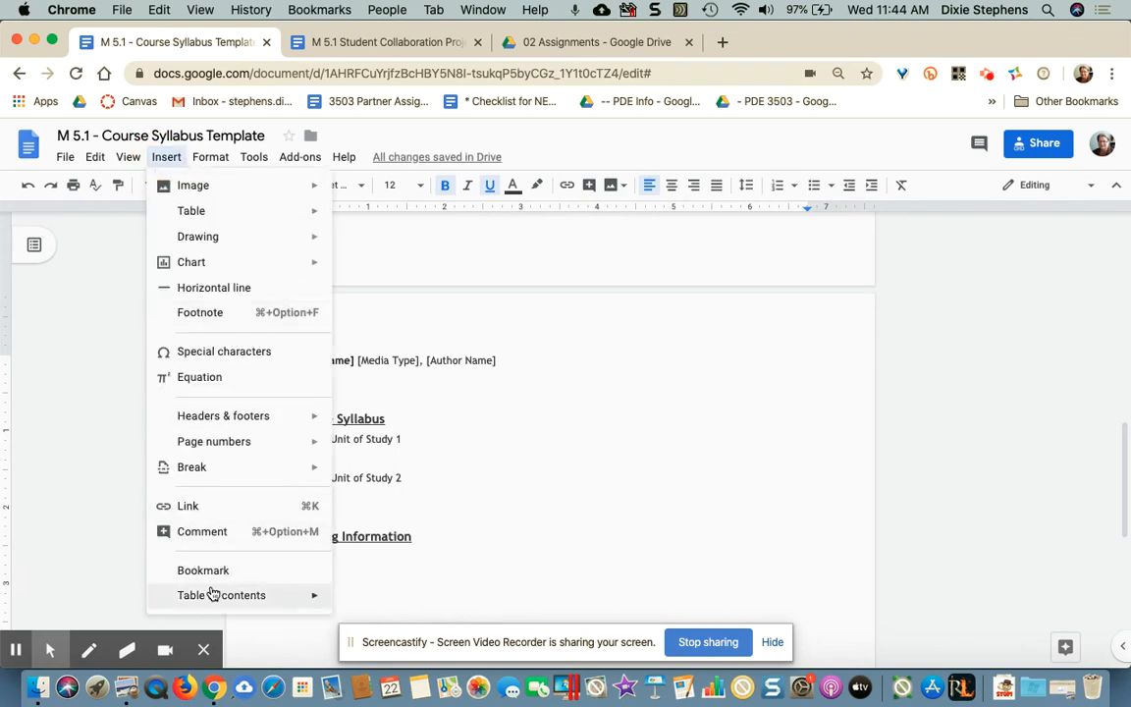
click(203, 570)
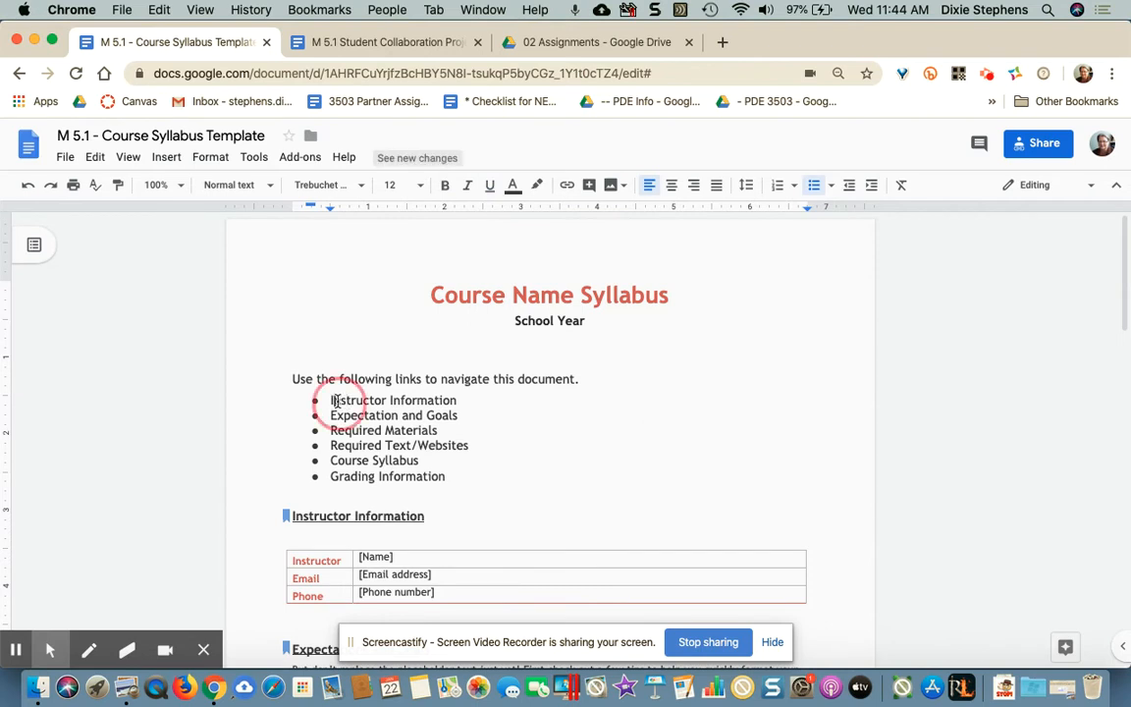
Link the Instructor Information list item to its bookmarked heading.
double_click(392, 399)
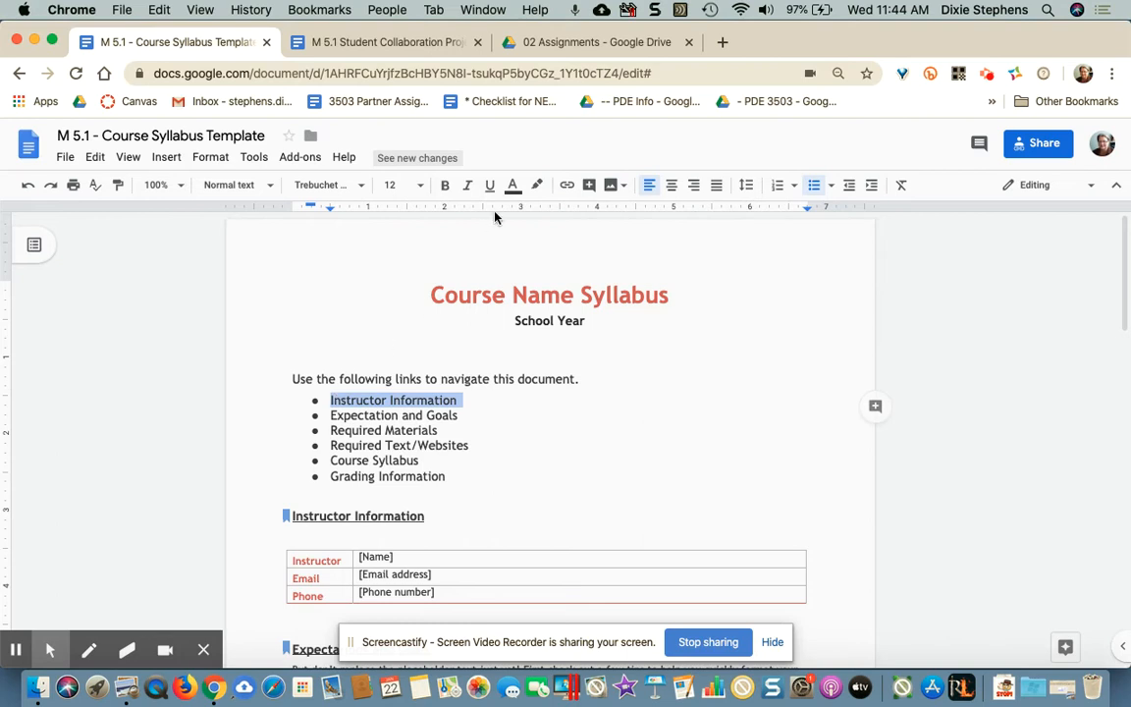
click(566, 184)
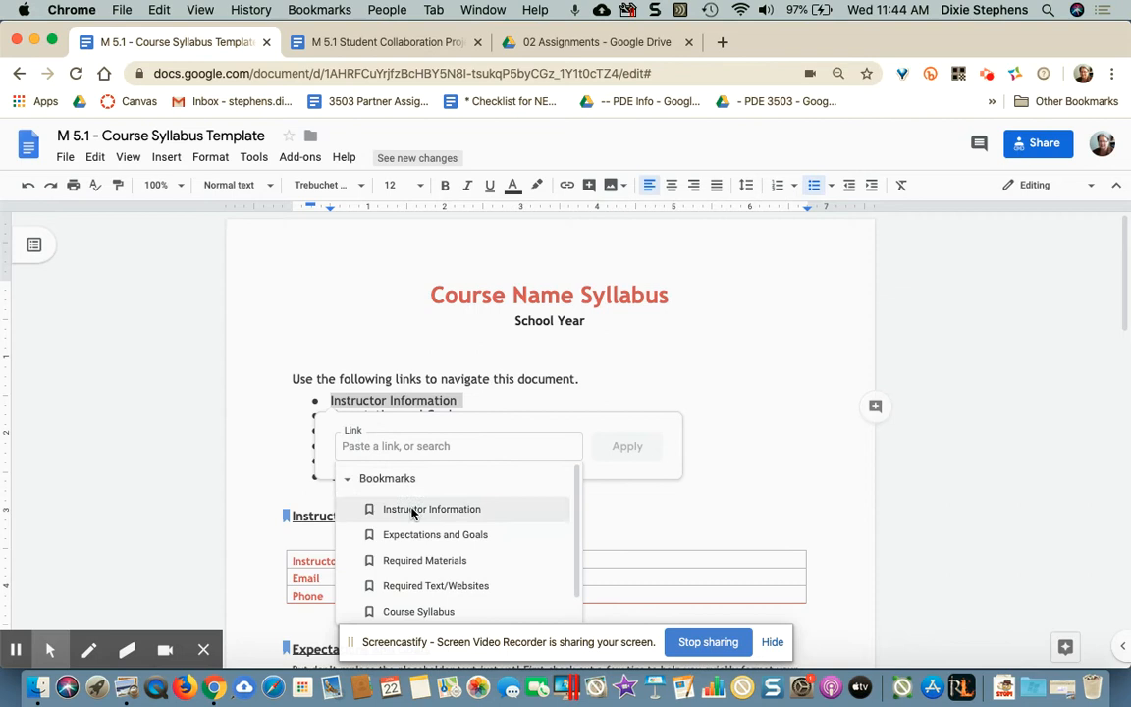
click(432, 509)
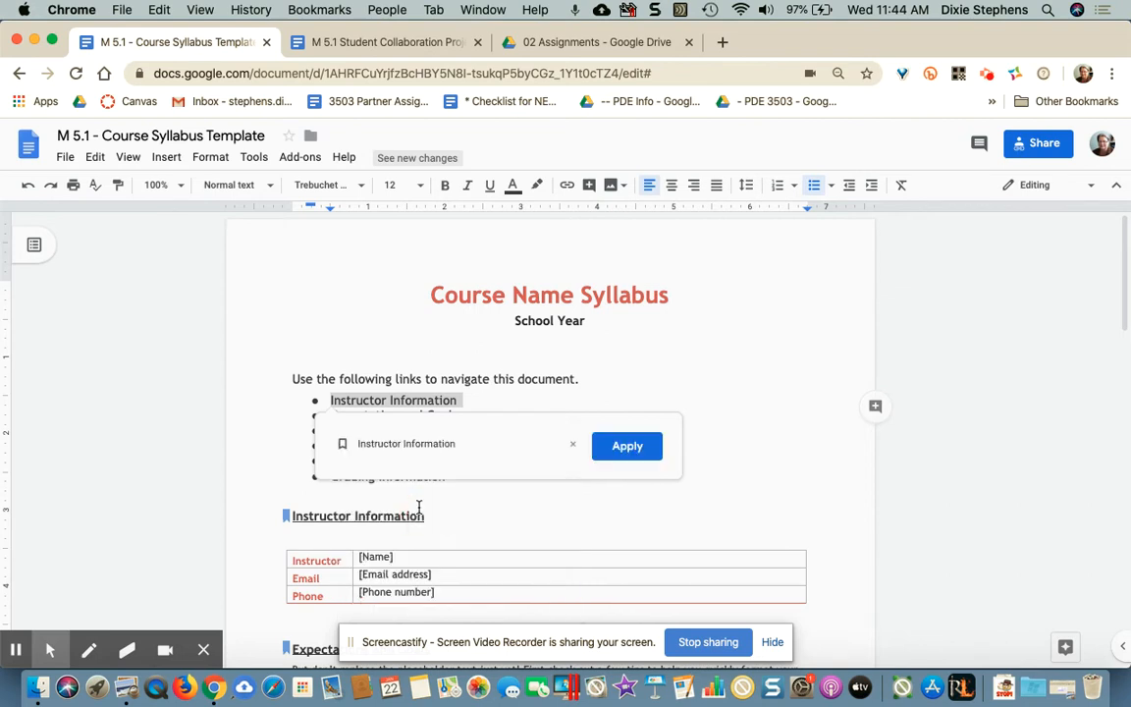
click(626, 445)
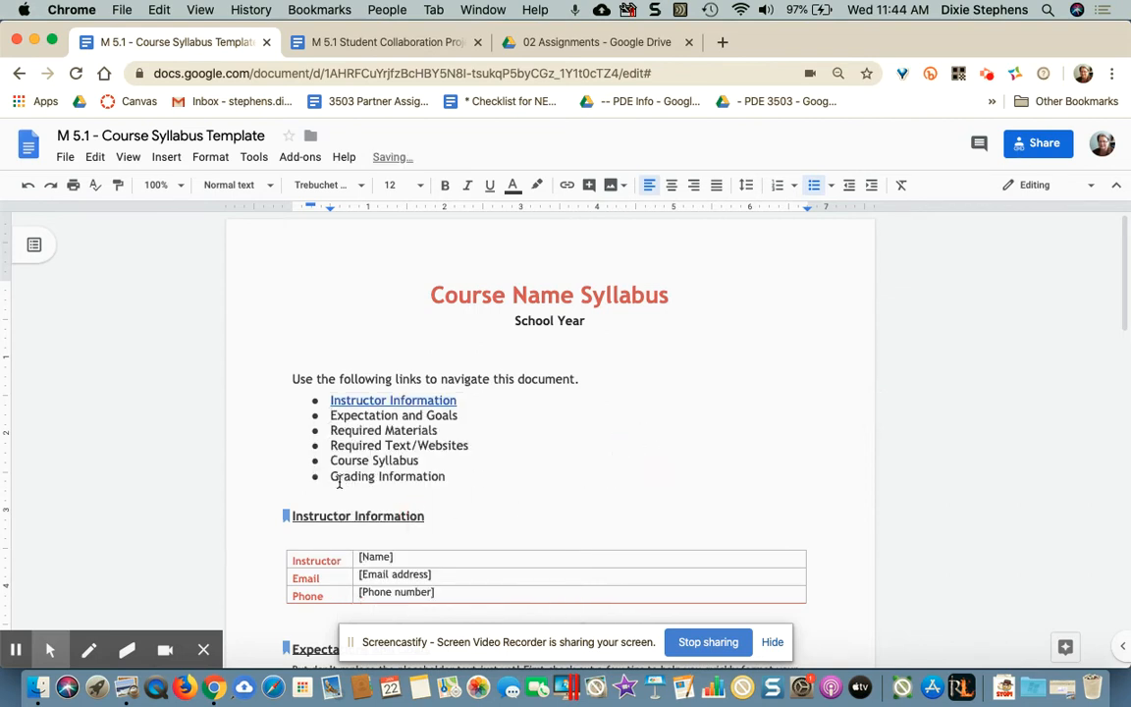
Link the Grading Information list item to the Grading Information bookmark.
double_click(386, 476)
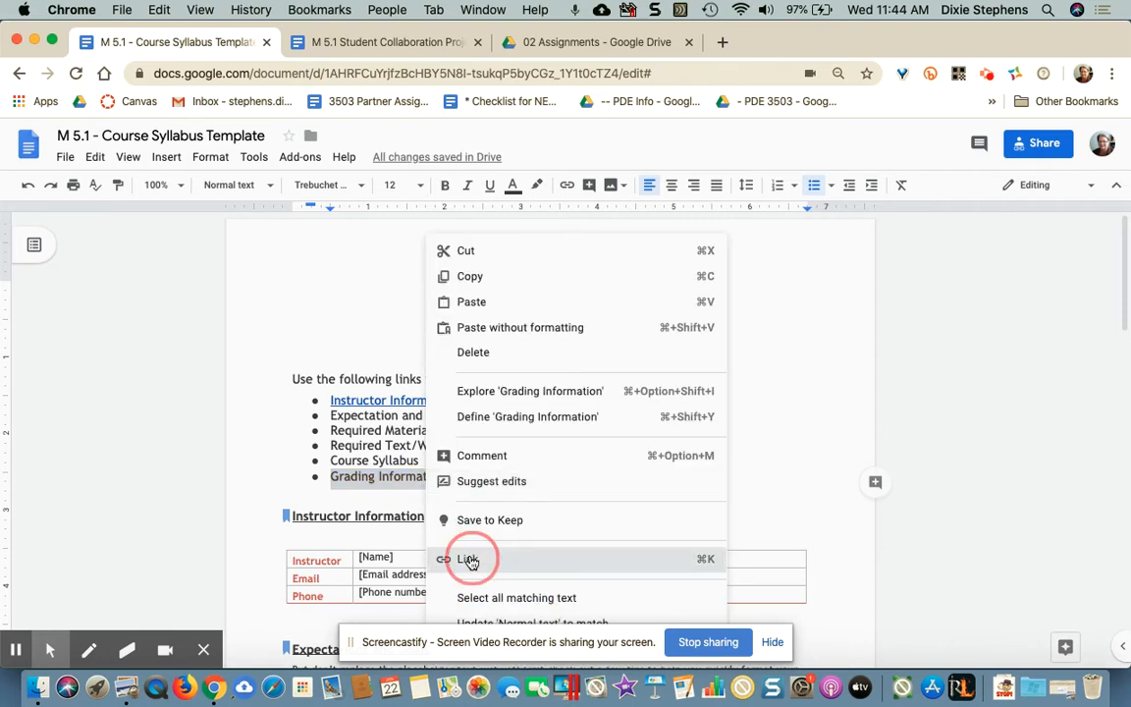
click(468, 558)
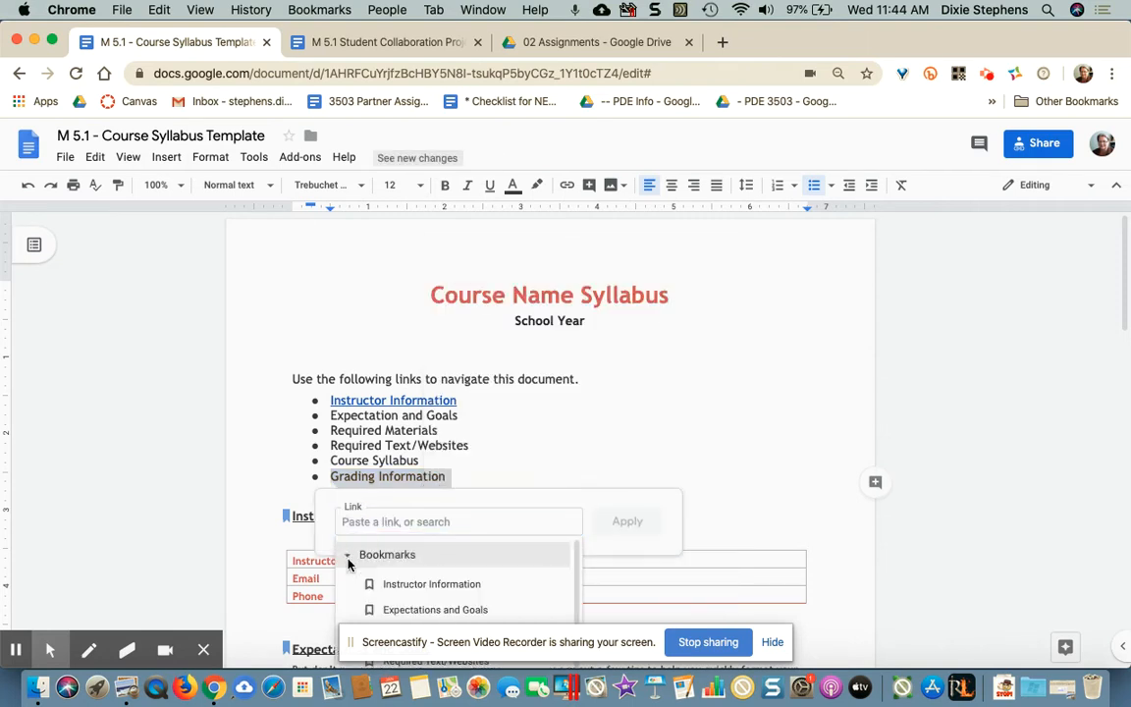
click(346, 553)
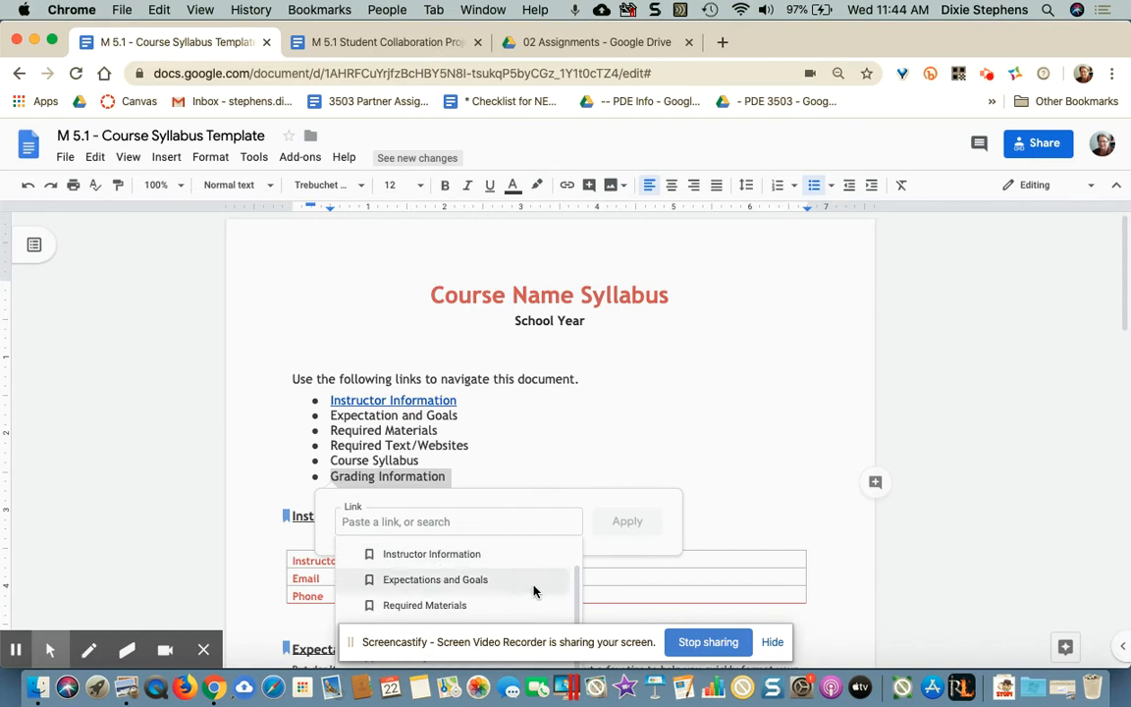
scroll(down, 3)
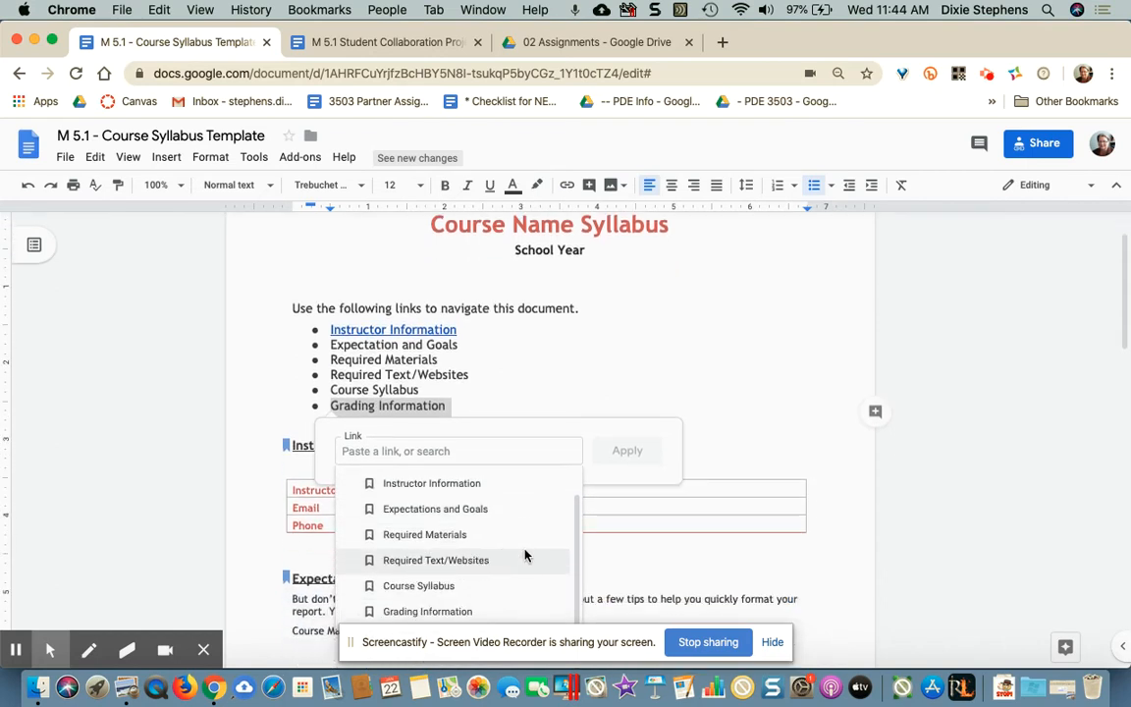
click(427, 610)
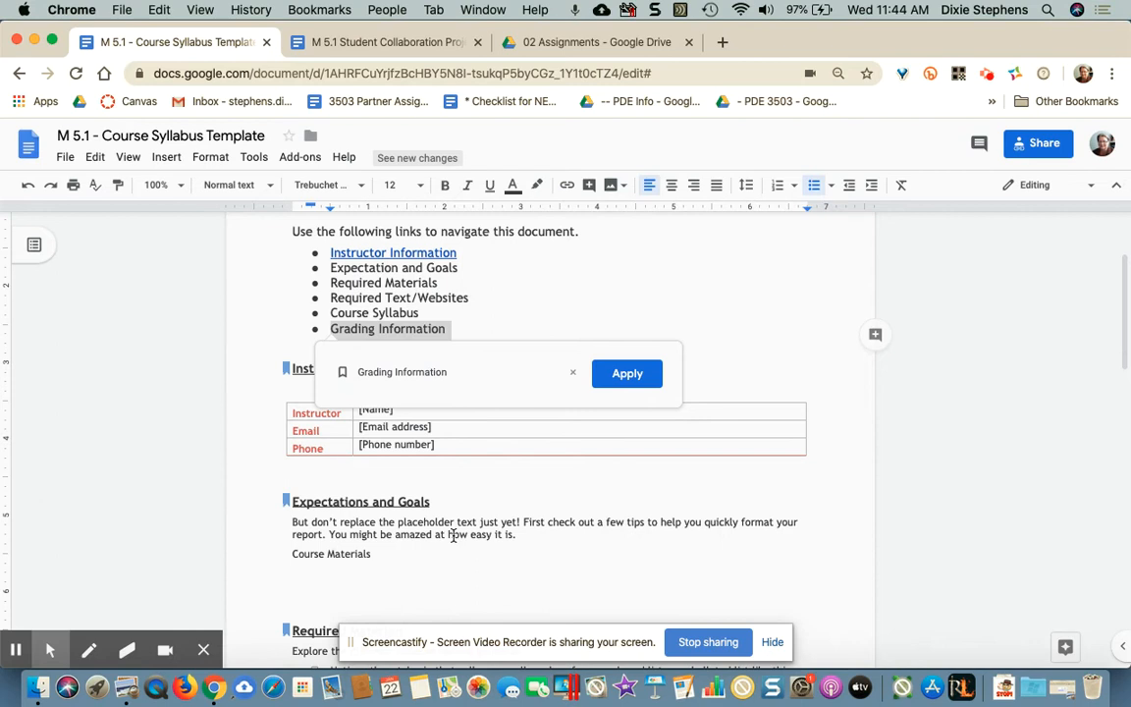
click(626, 373)
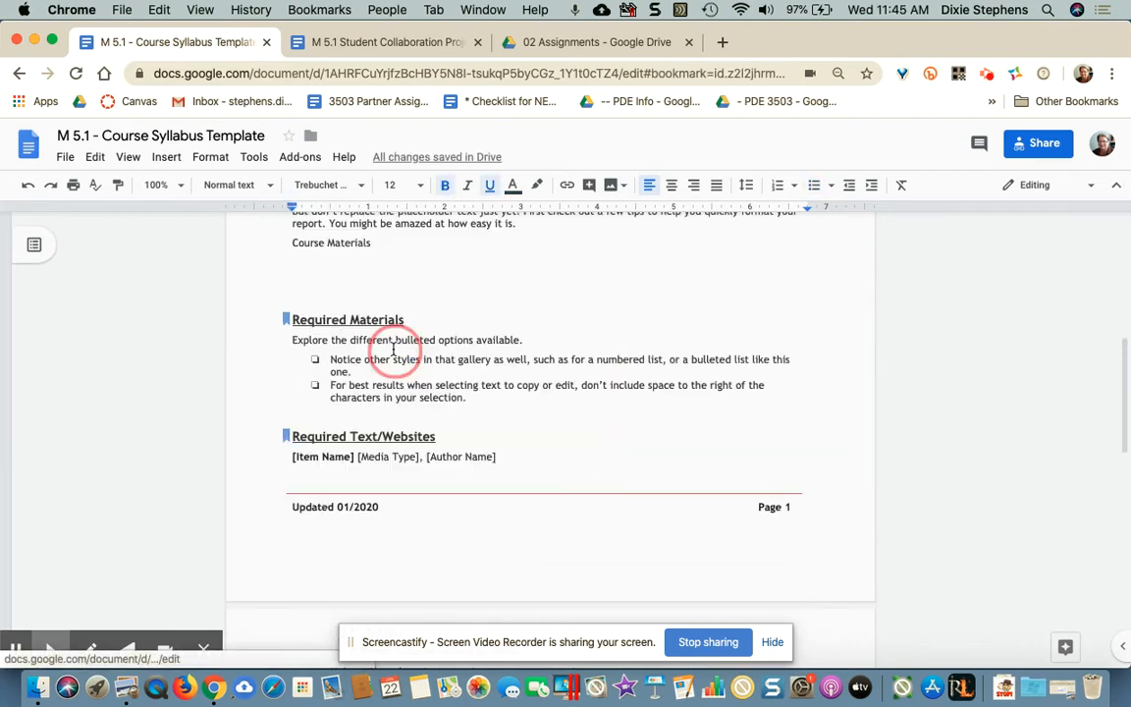
Scroll back to the top of the syllabus and switch to the Student Collaboration Project document.
scroll(down, 3)
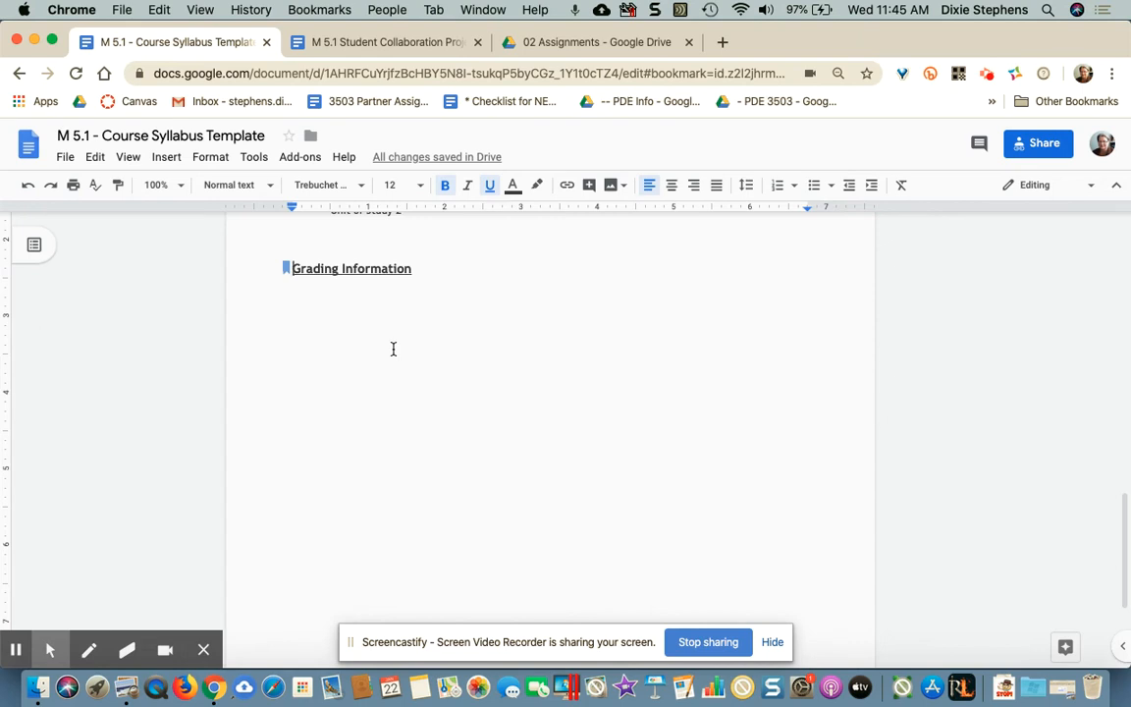
scroll(up, 3)
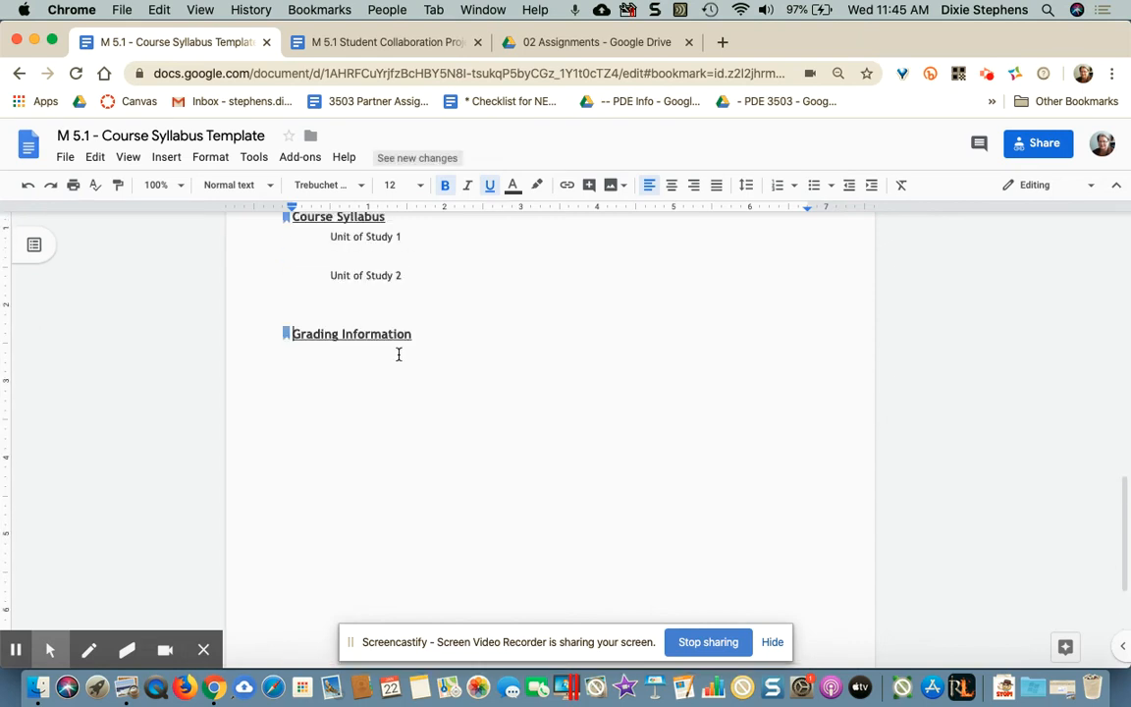
scroll(up, 3)
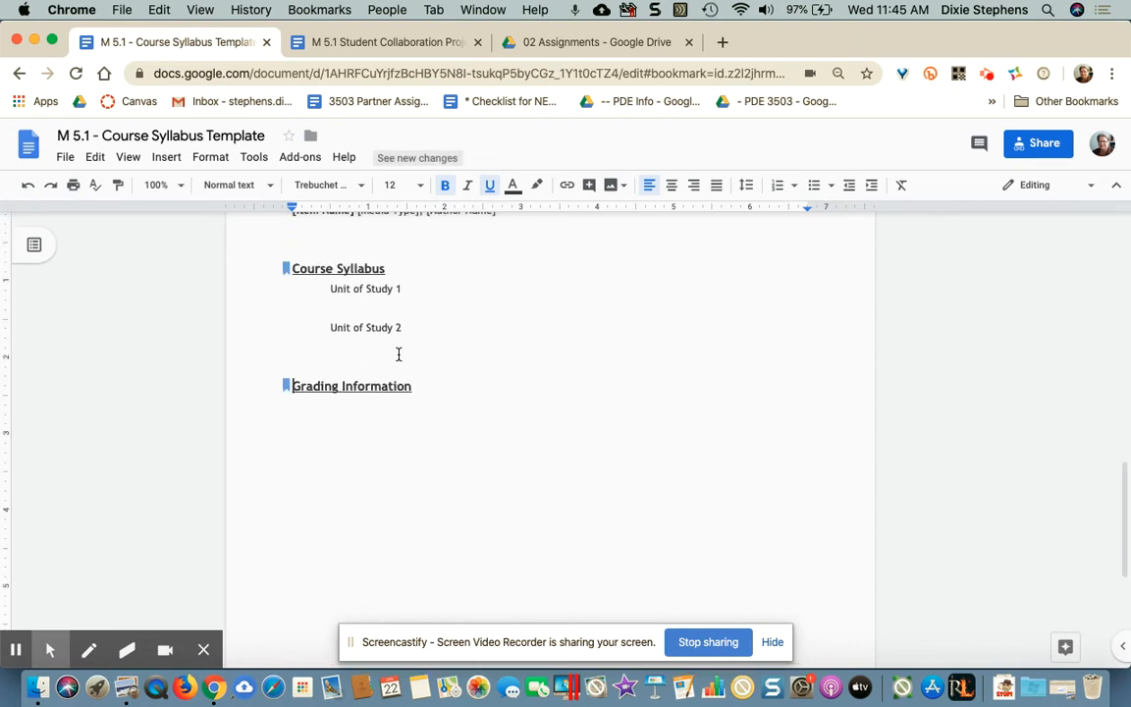
scroll(up, 3)
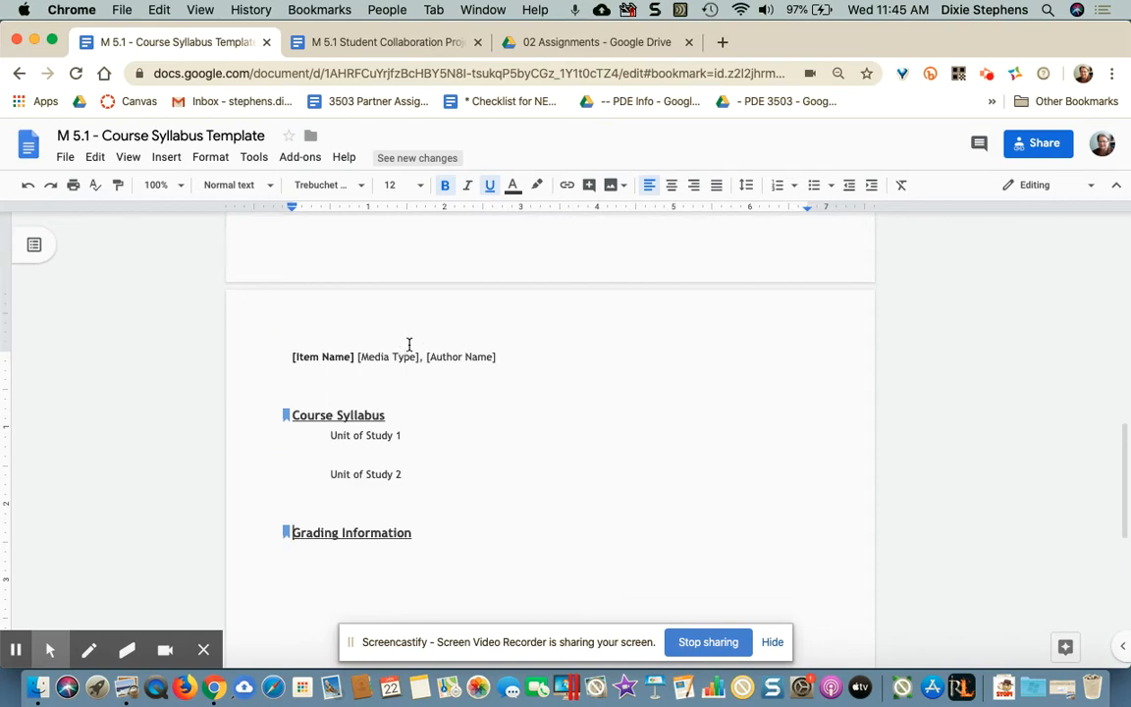
scroll(up, 3)
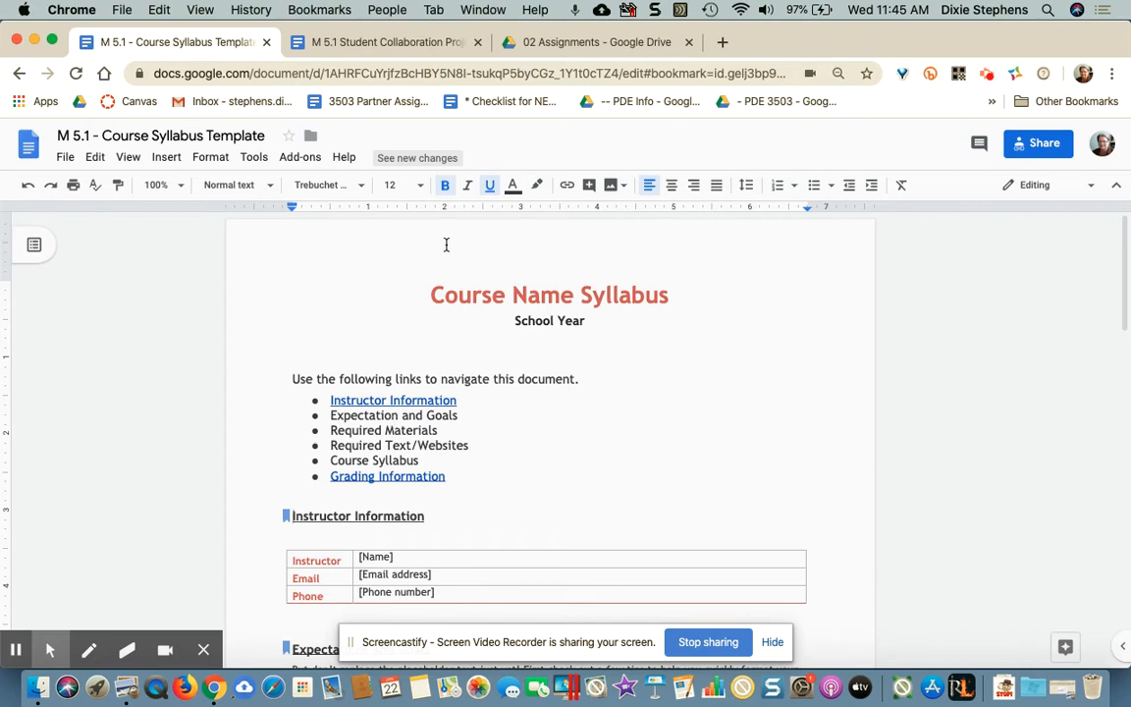
click(383, 43)
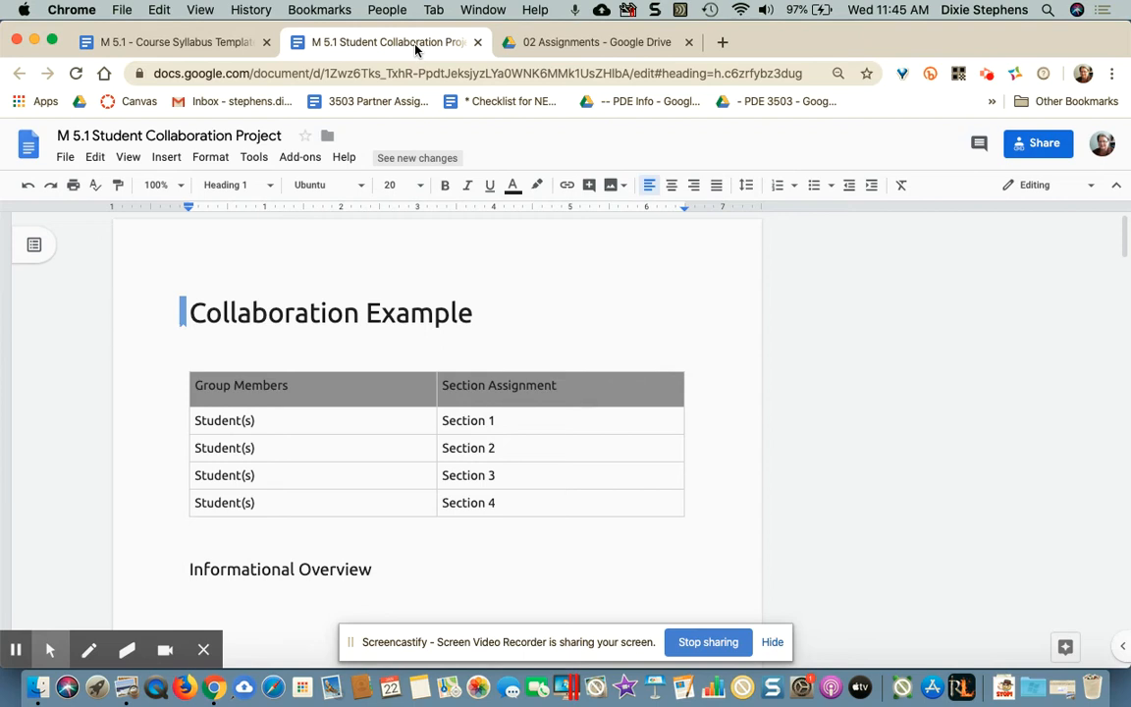
mouse_move(541, 371)
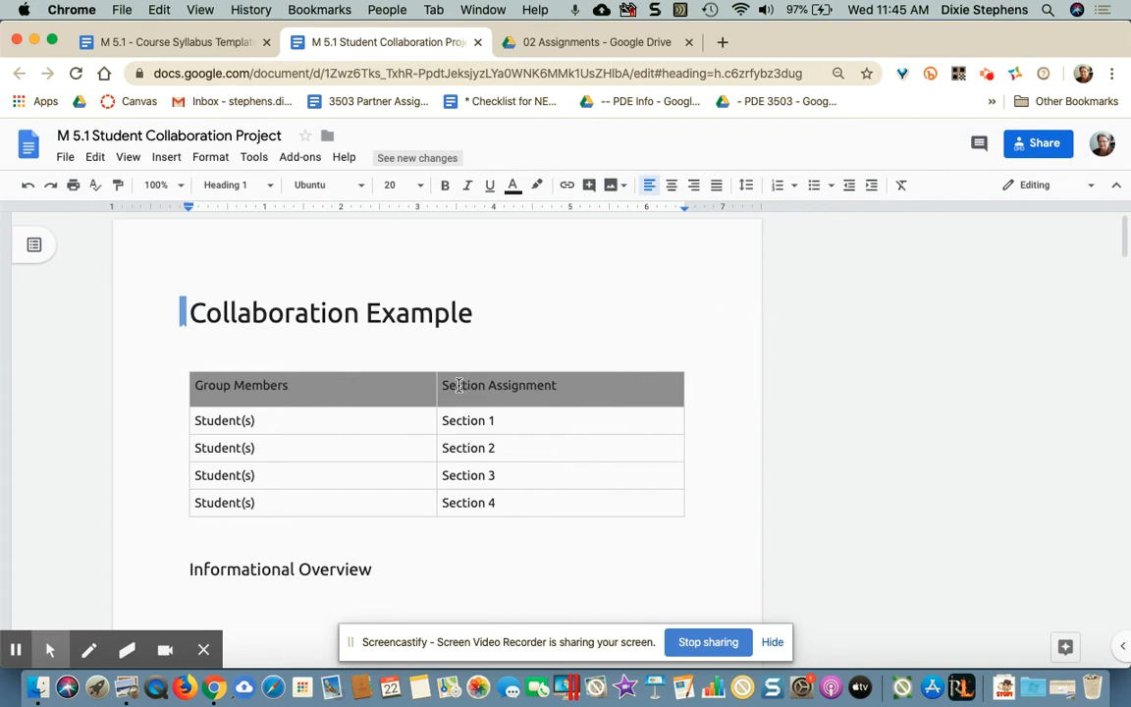
mouse_move(265, 439)
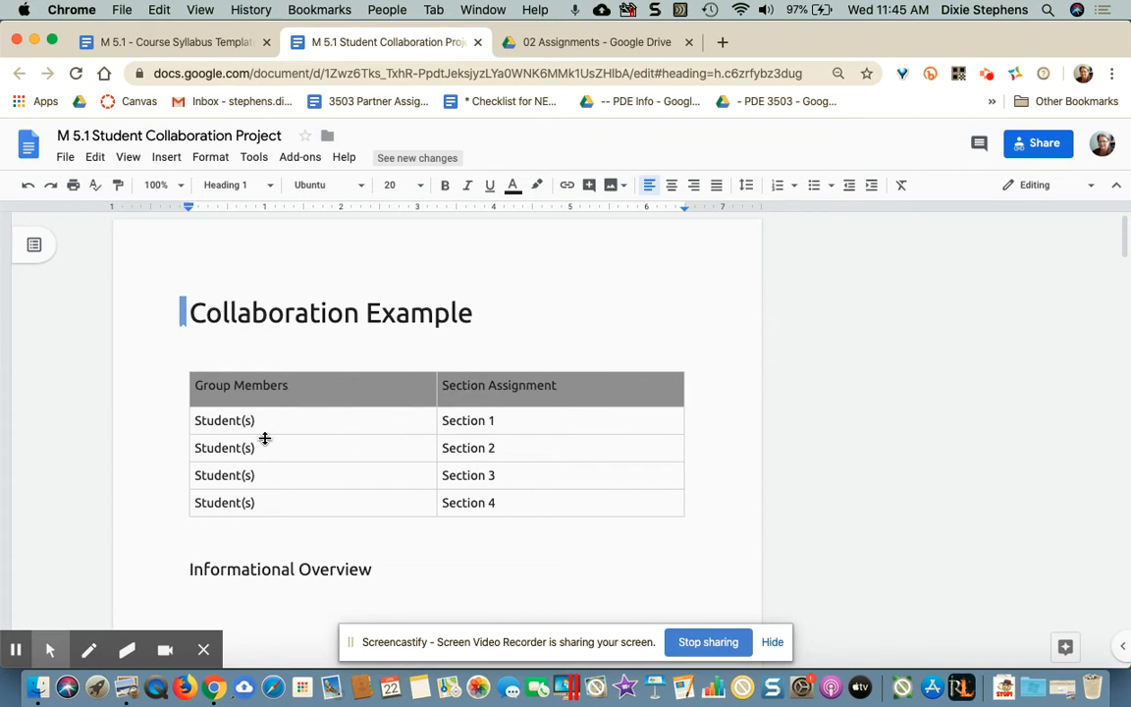
mouse_move(440, 492)
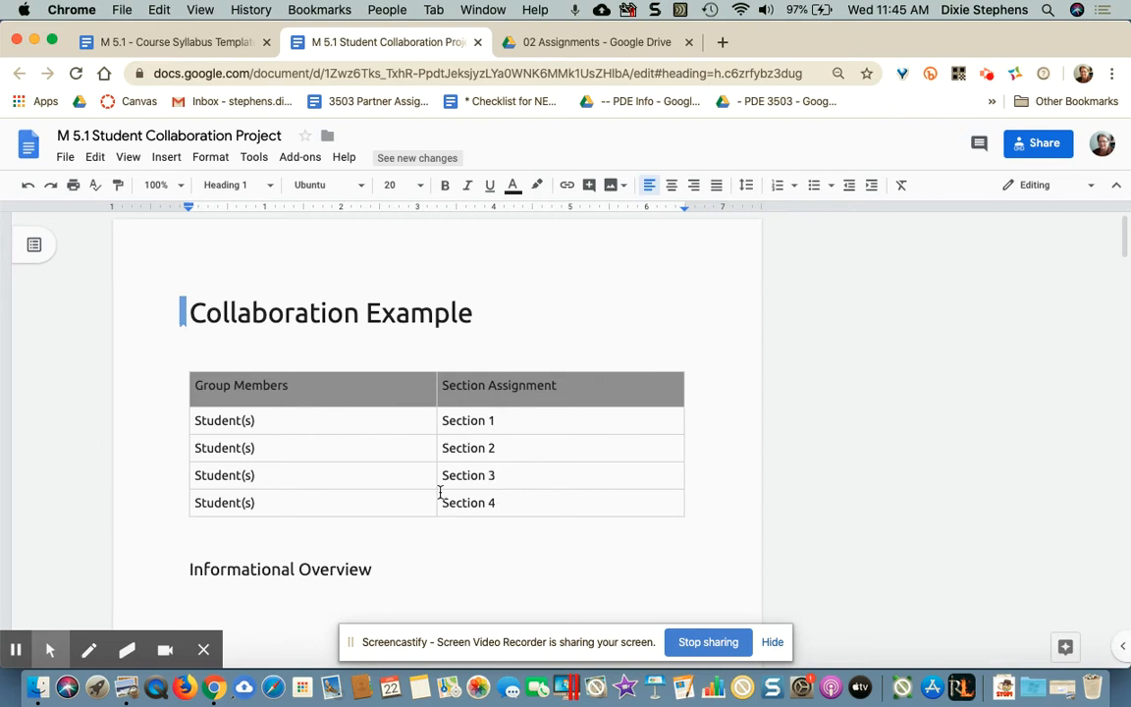
Tour the Section 2–4 Title headings, checking their style, and return to the Section 1 table cell.
scroll(up, 3)
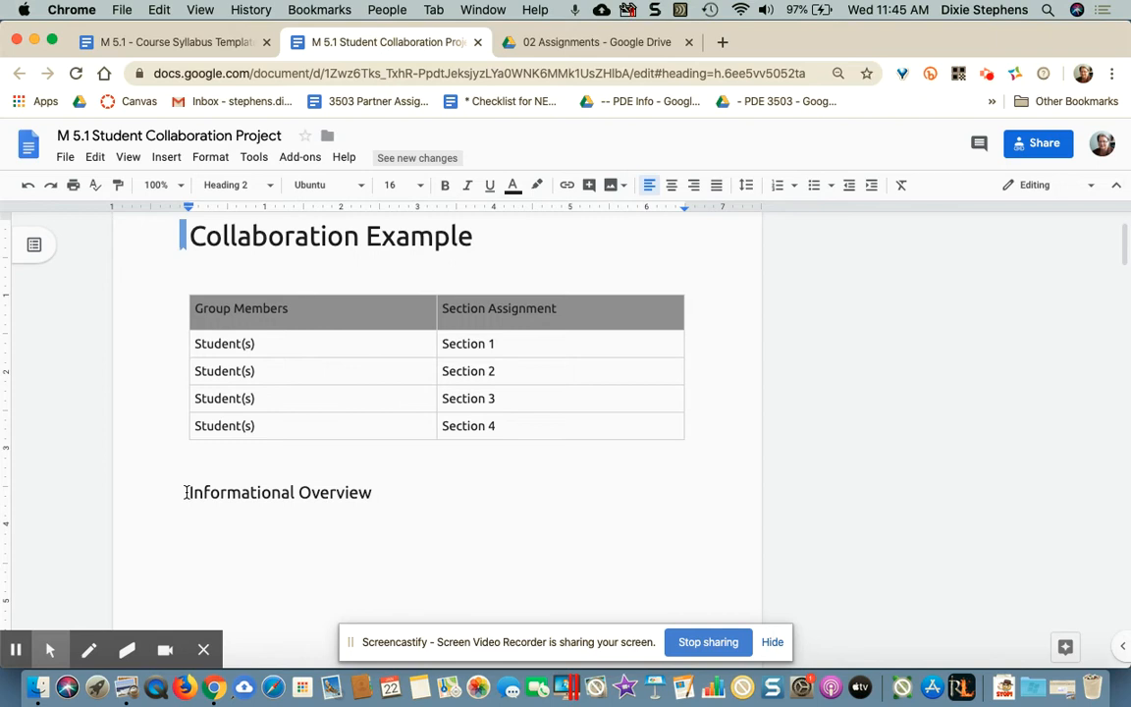
scroll(down, 3)
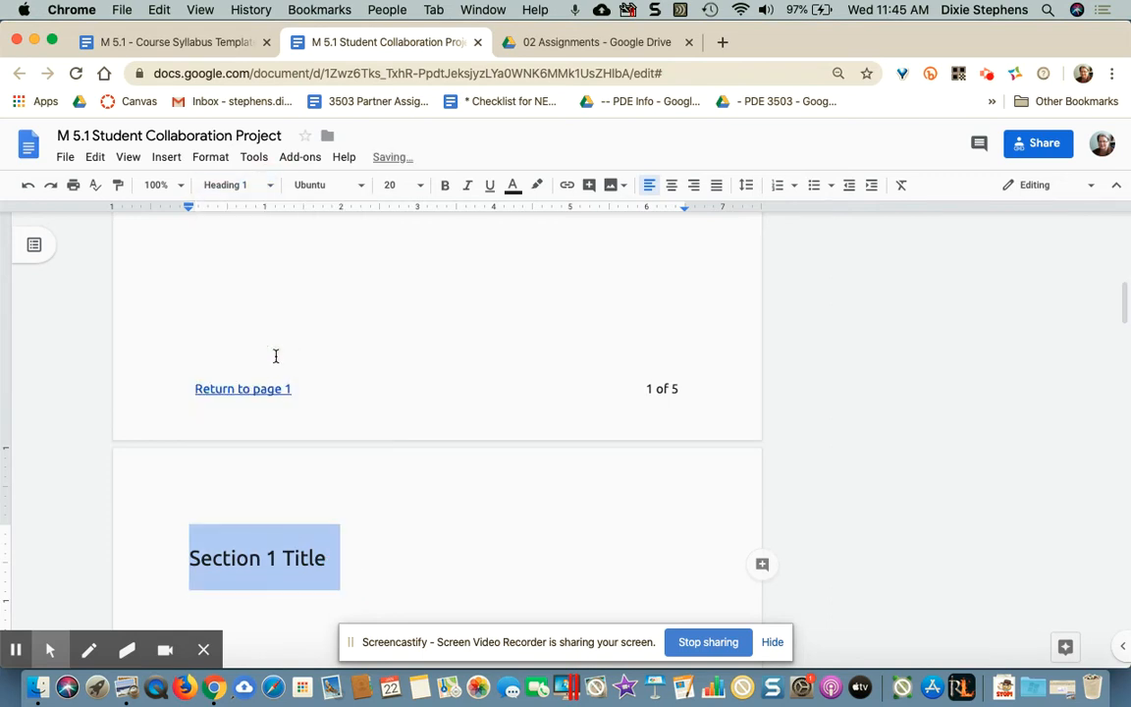
scroll(down, 3)
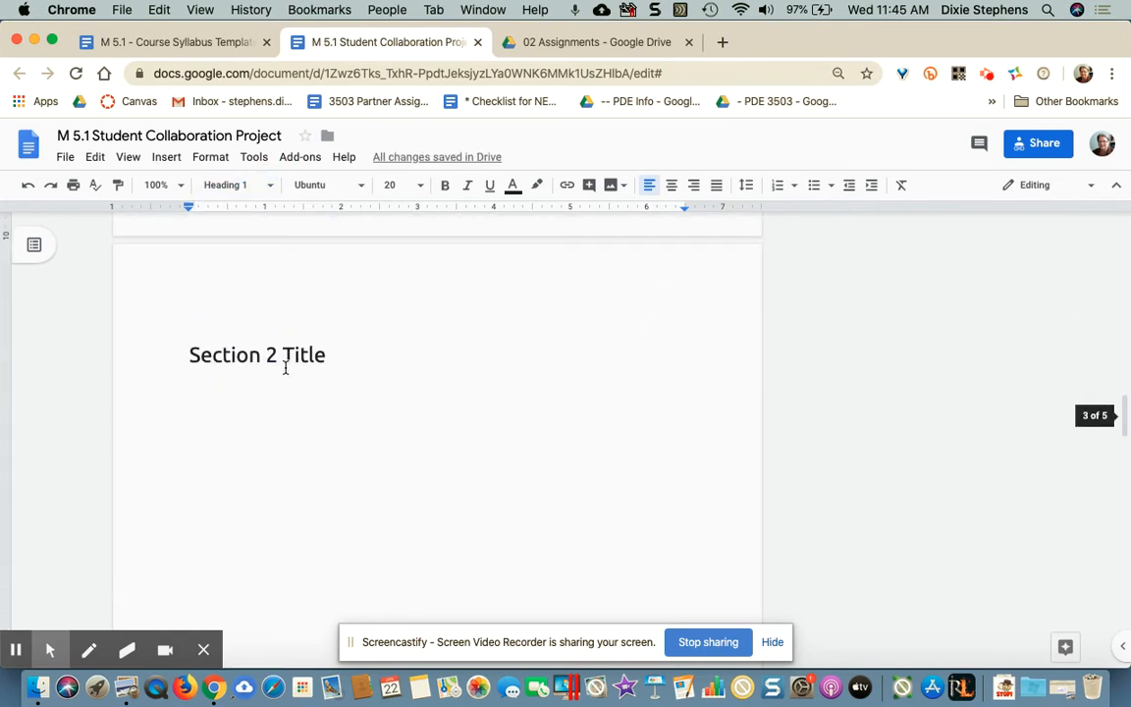
click(193, 354)
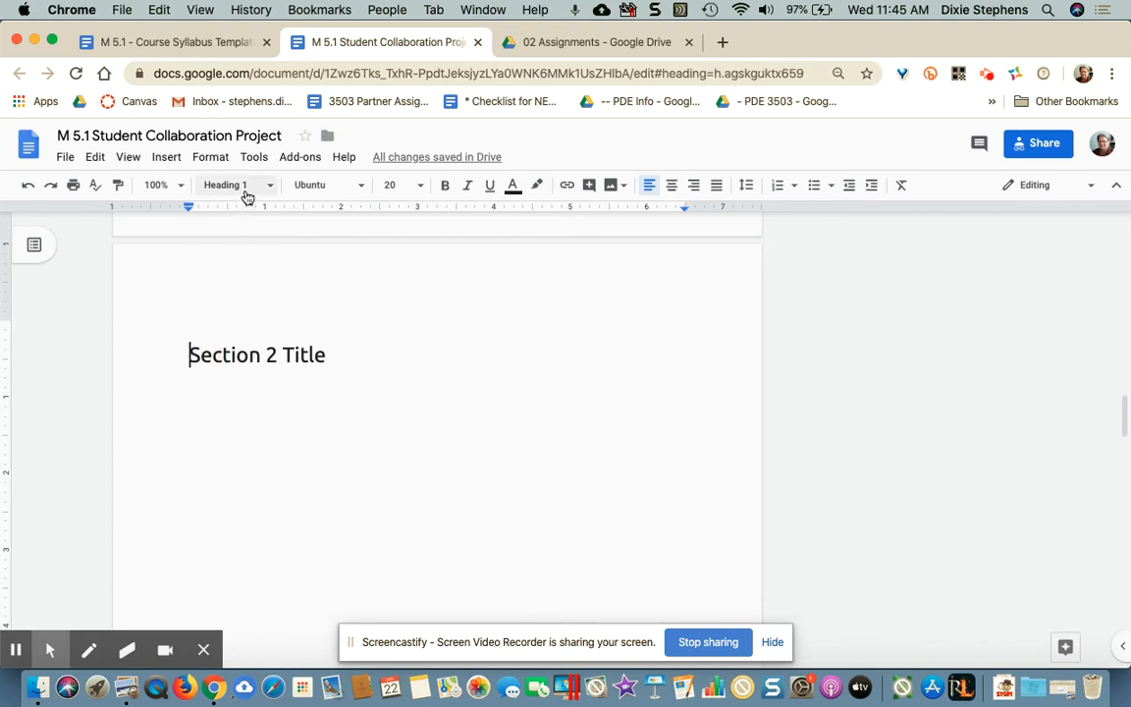
scroll(down, 3)
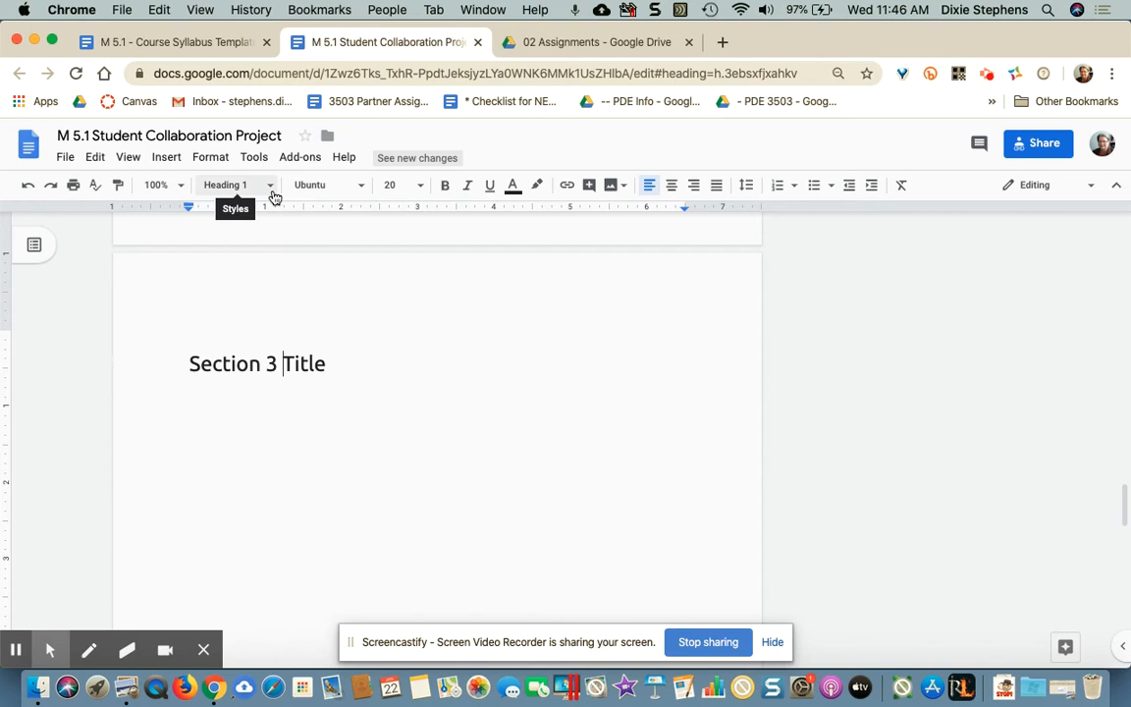
scroll(down, 3)
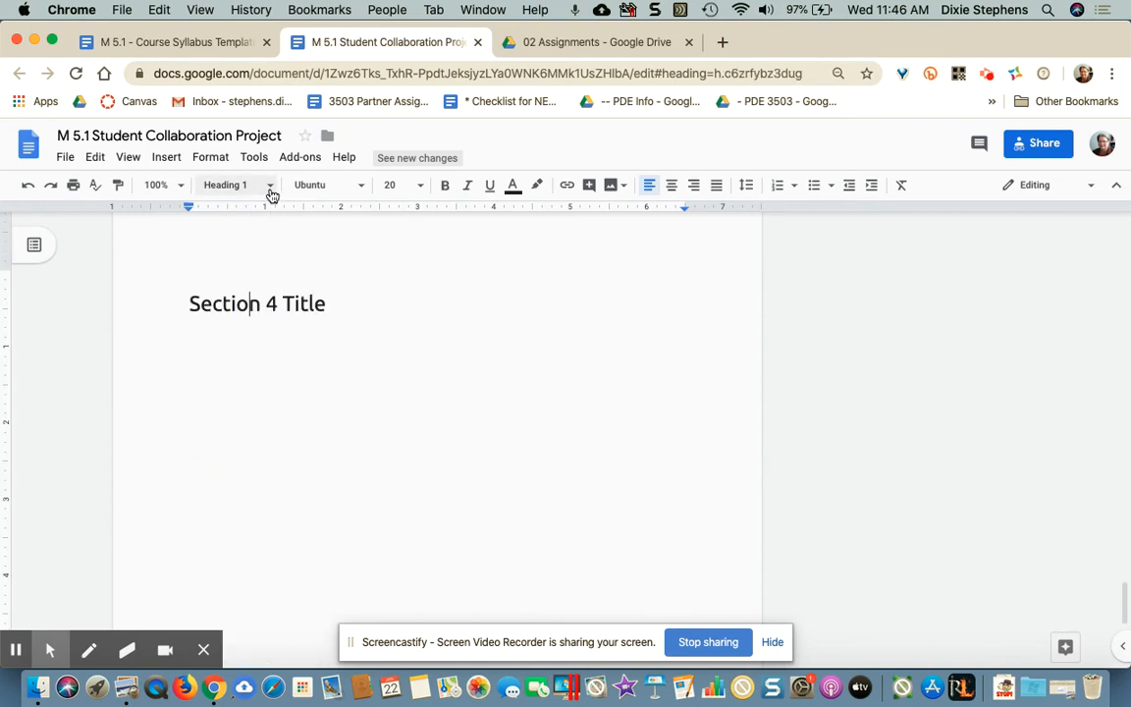
scroll(down, 3)
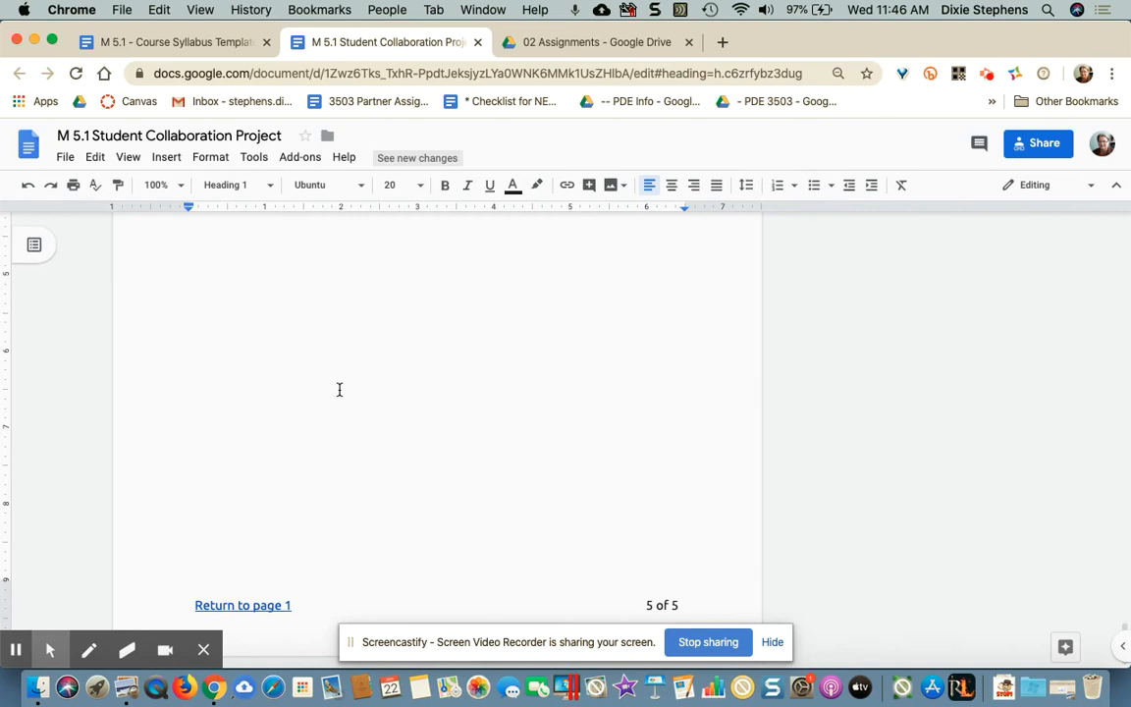
mouse_move(822, 383)
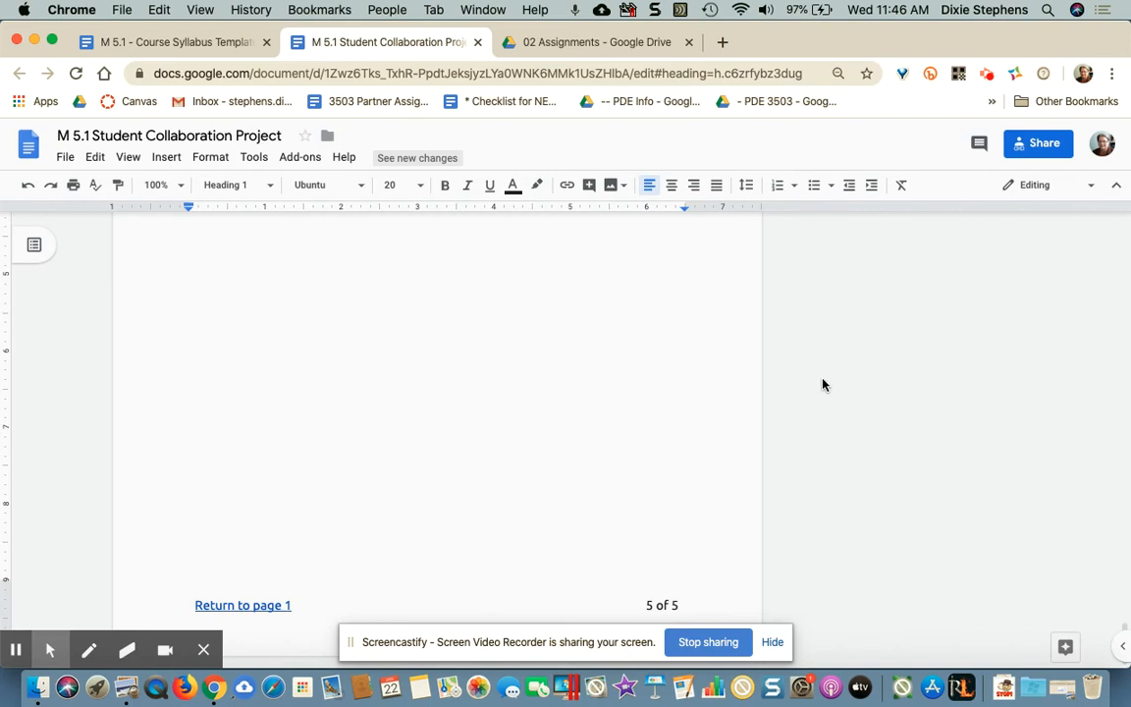
scroll(up, 3)
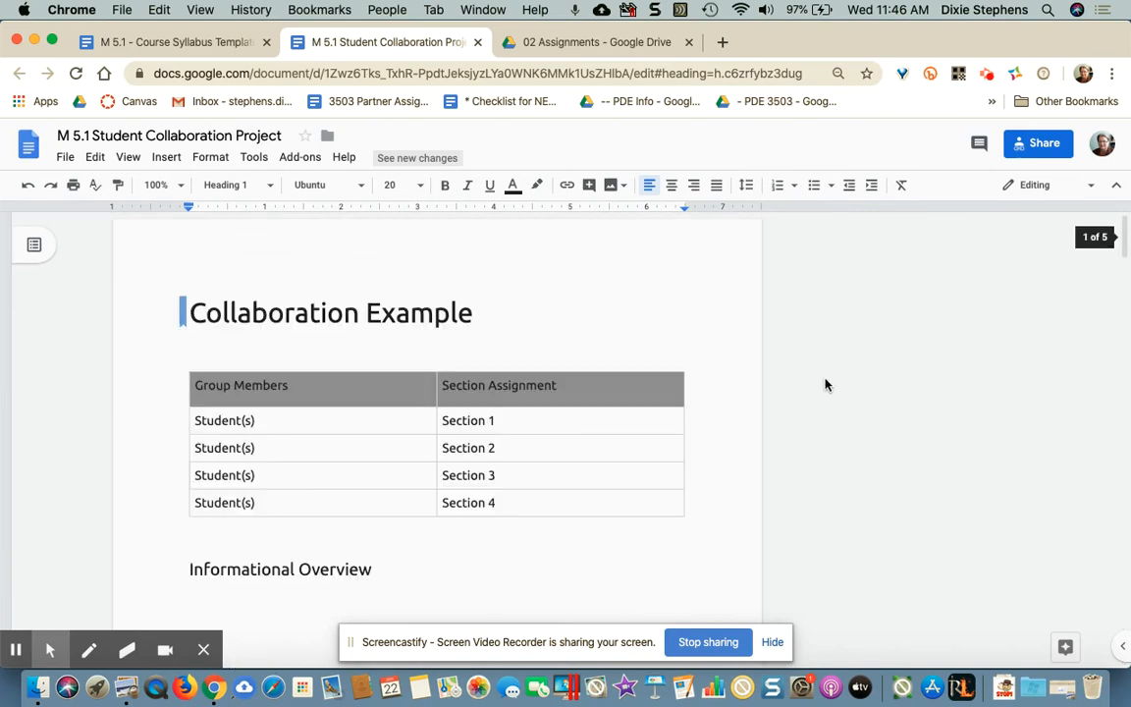
click(467, 420)
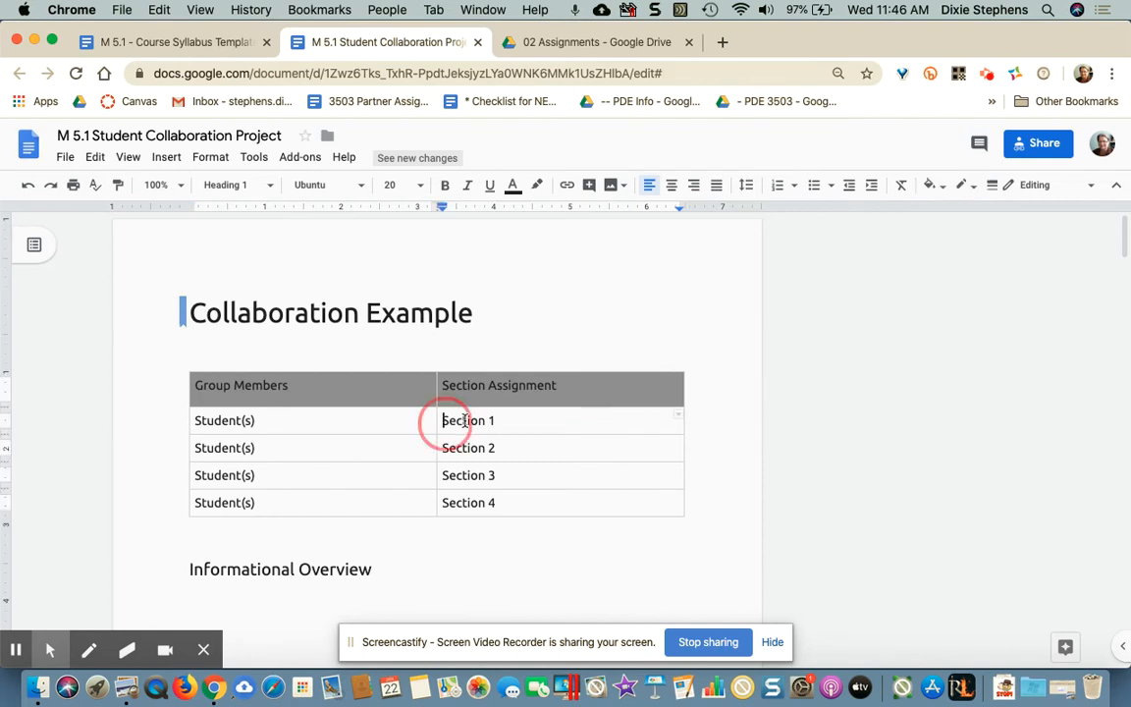
Link the Section 1 table cell to the Section 1 Title heading.
double_click(468, 420)
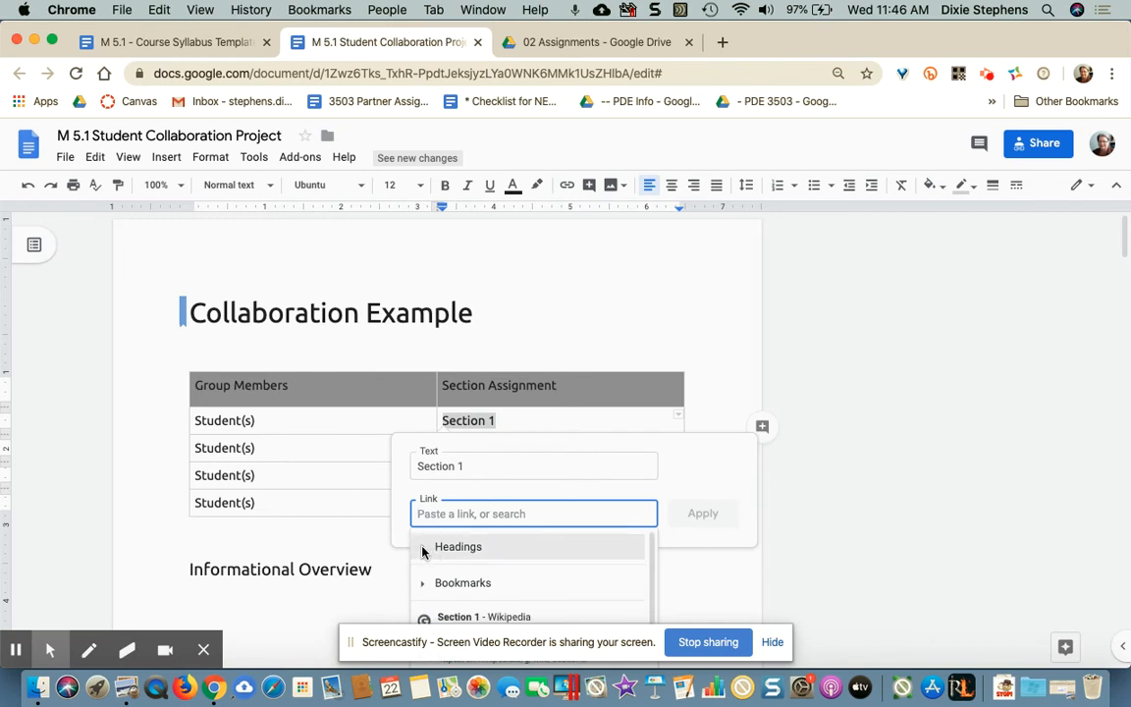
click(458, 546)
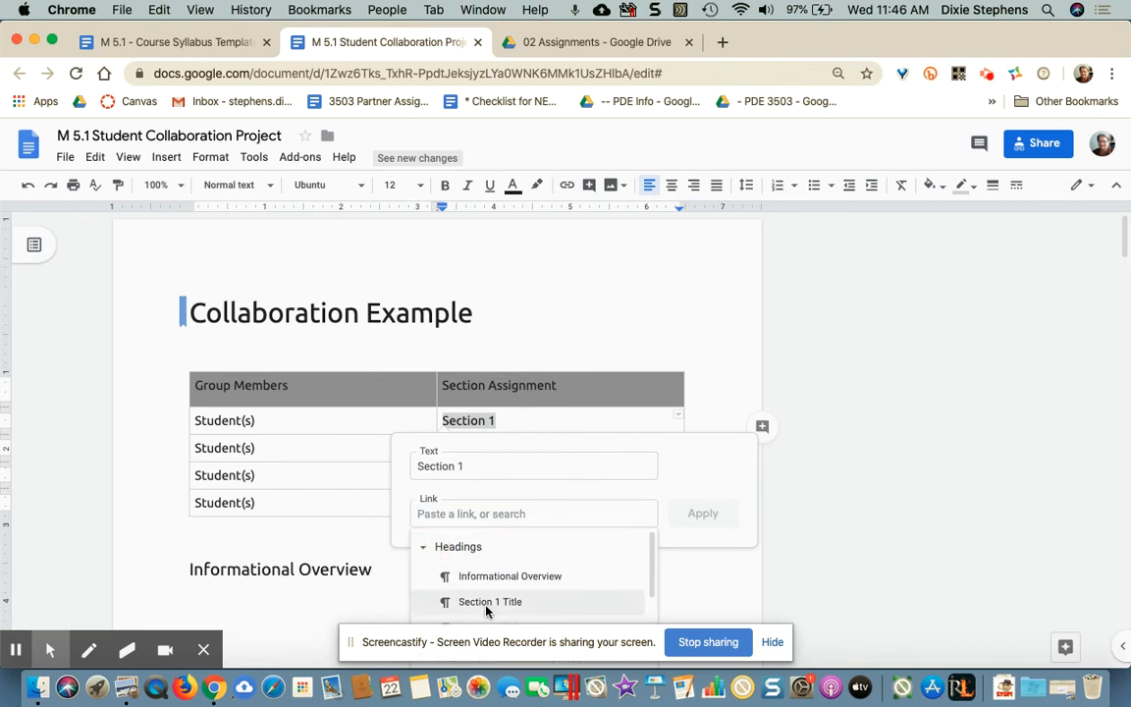
click(490, 601)
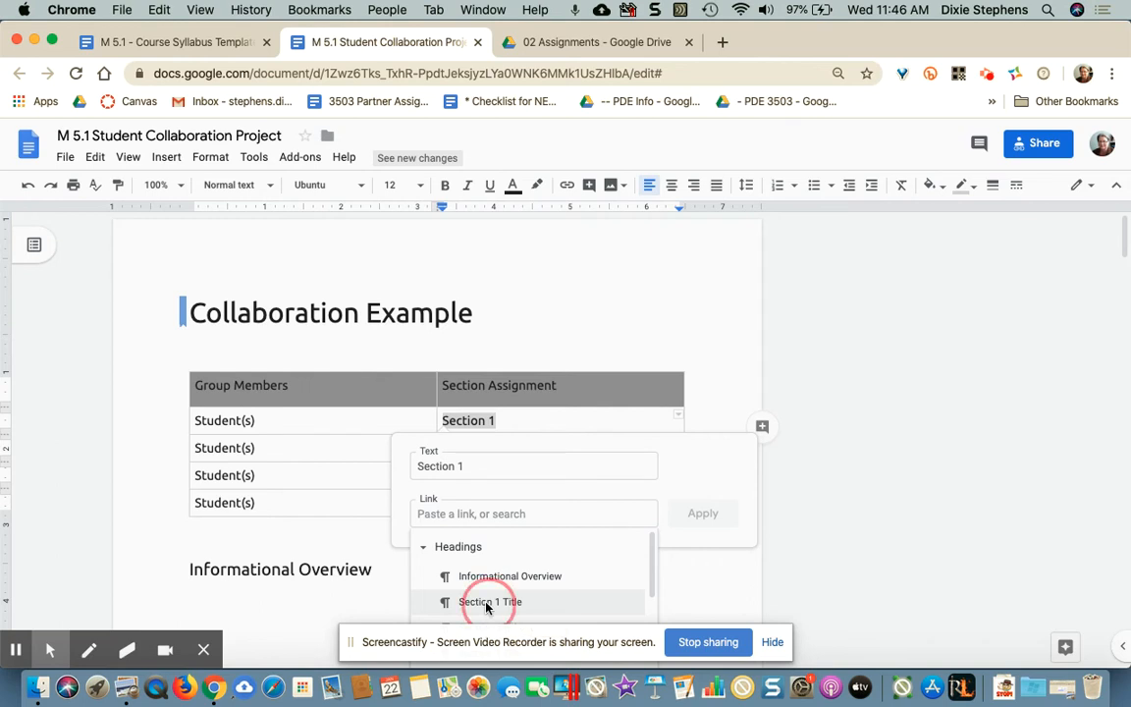
Link Section 2 to the Section 2 Title heading, test it, and return to page 1.
click(490, 602)
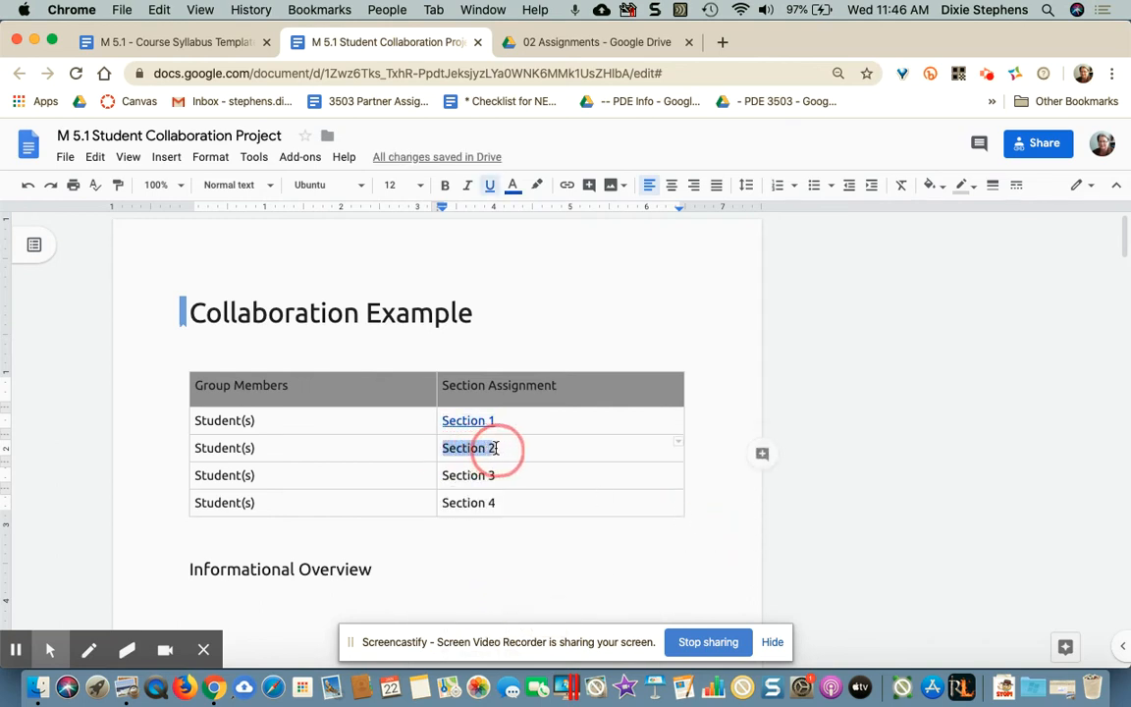
right_click(481, 448)
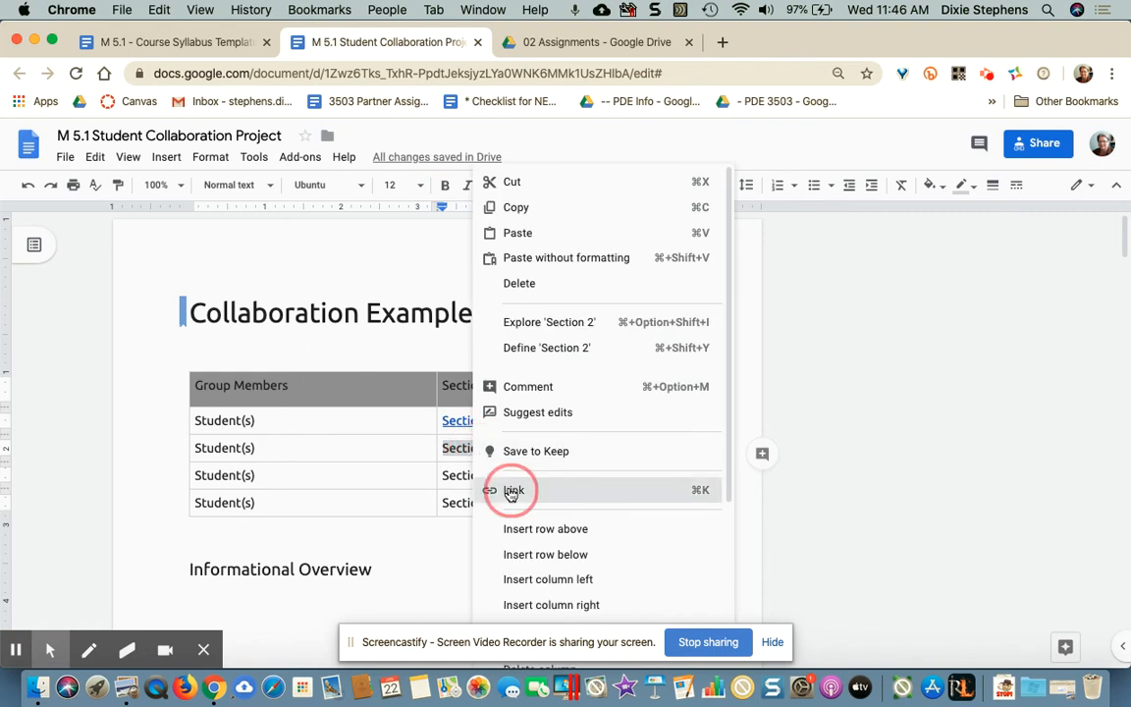
click(513, 489)
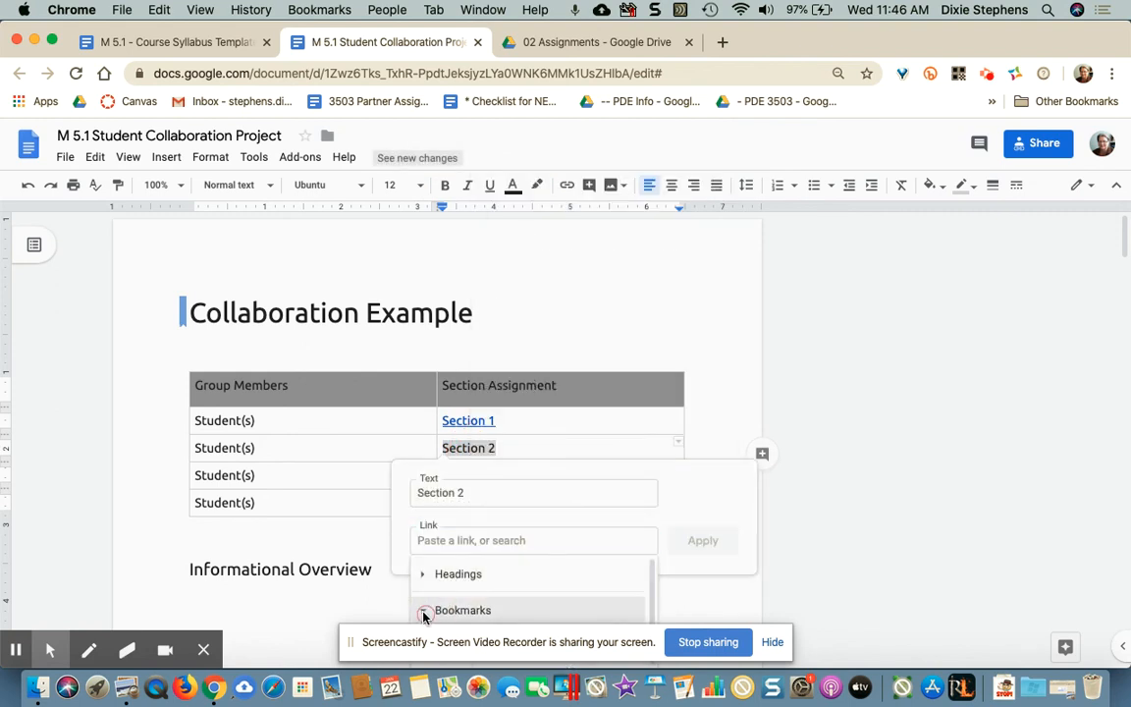
click(423, 609)
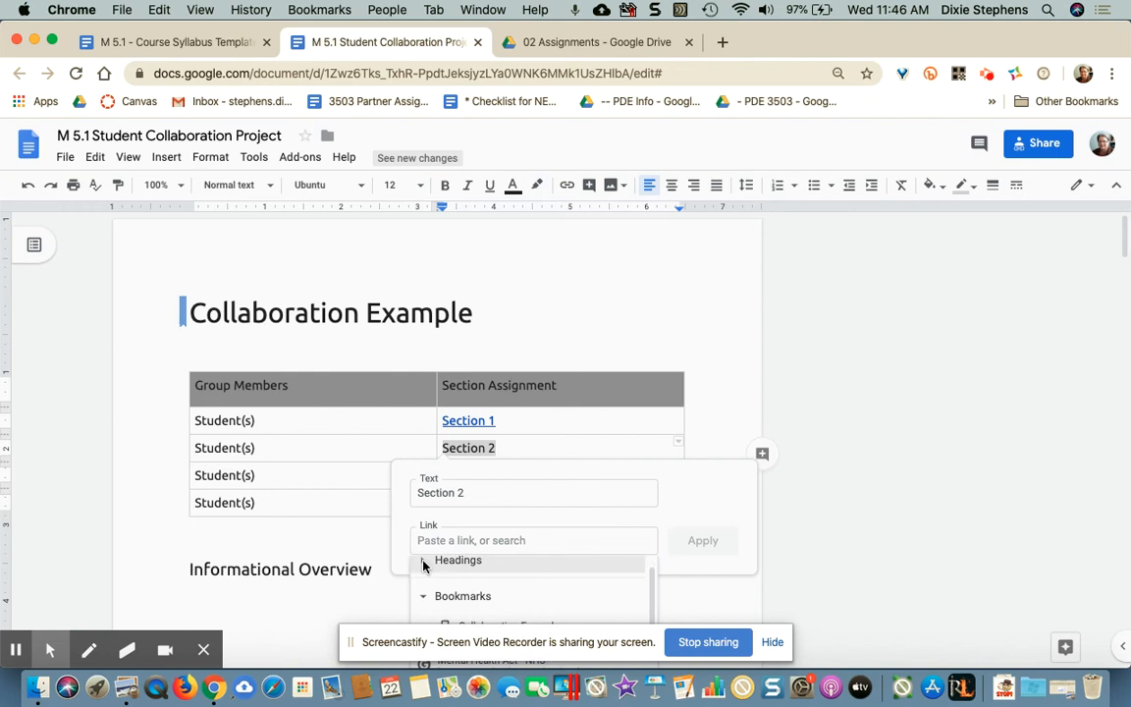
click(424, 559)
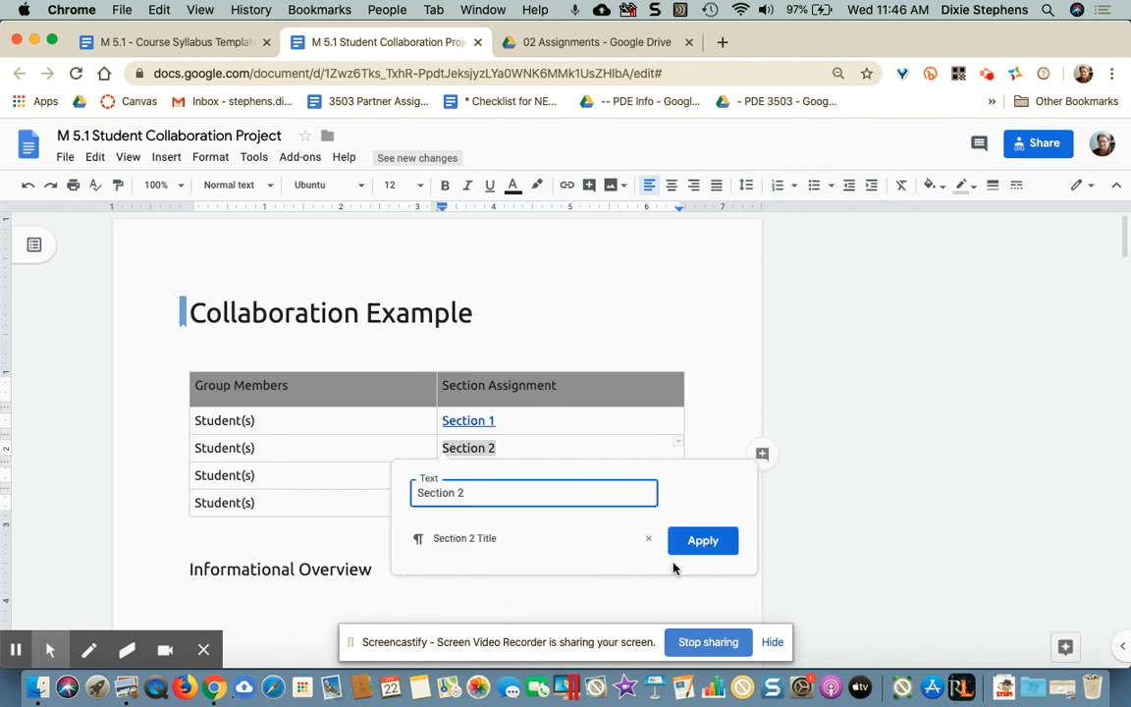
click(703, 540)
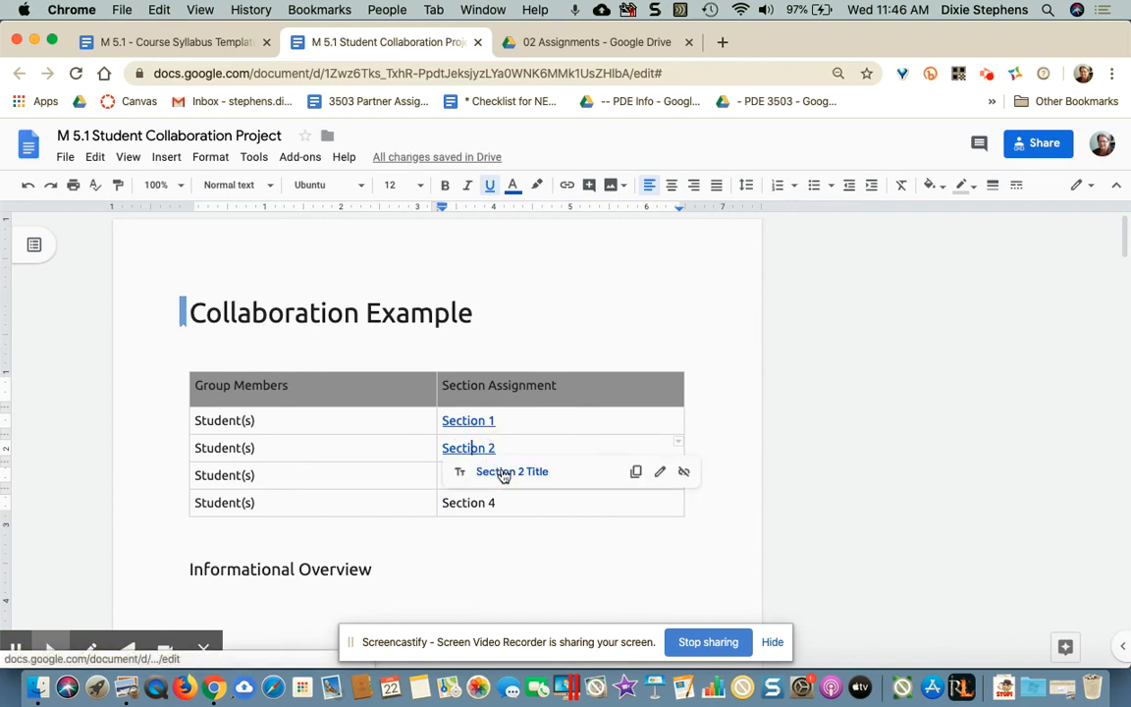
click(512, 471)
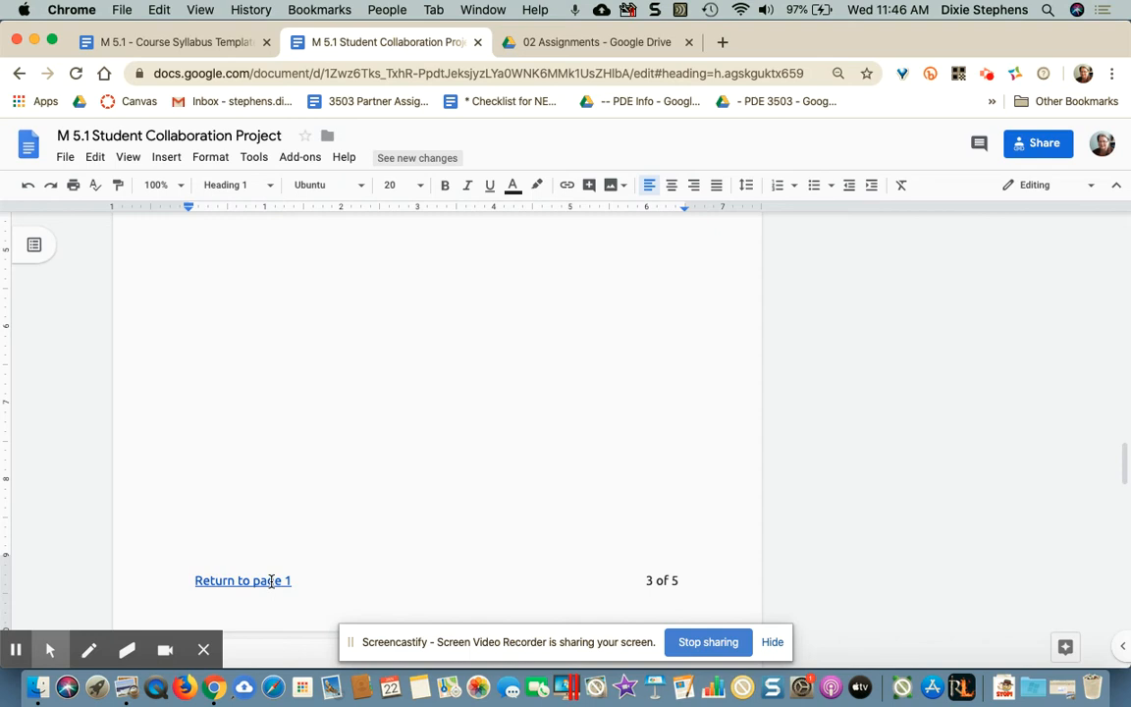
click(243, 580)
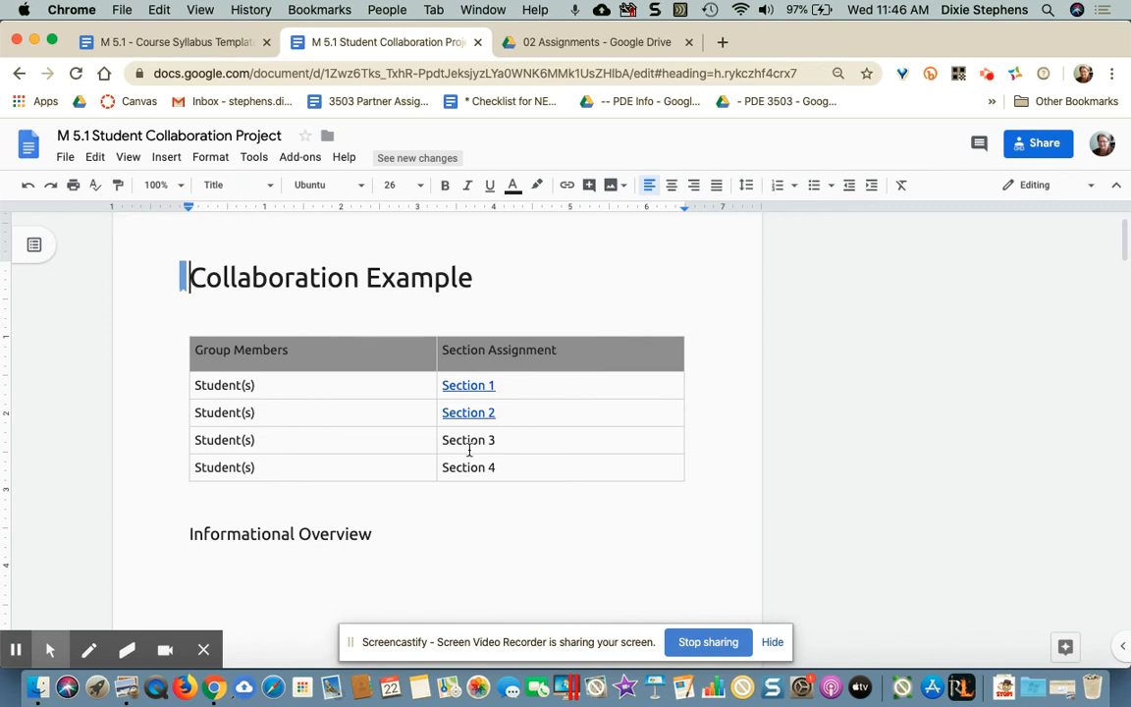
Link the Section 3 and Section 4 cells to their title headings and test the Section 4 link.
right_click(468, 439)
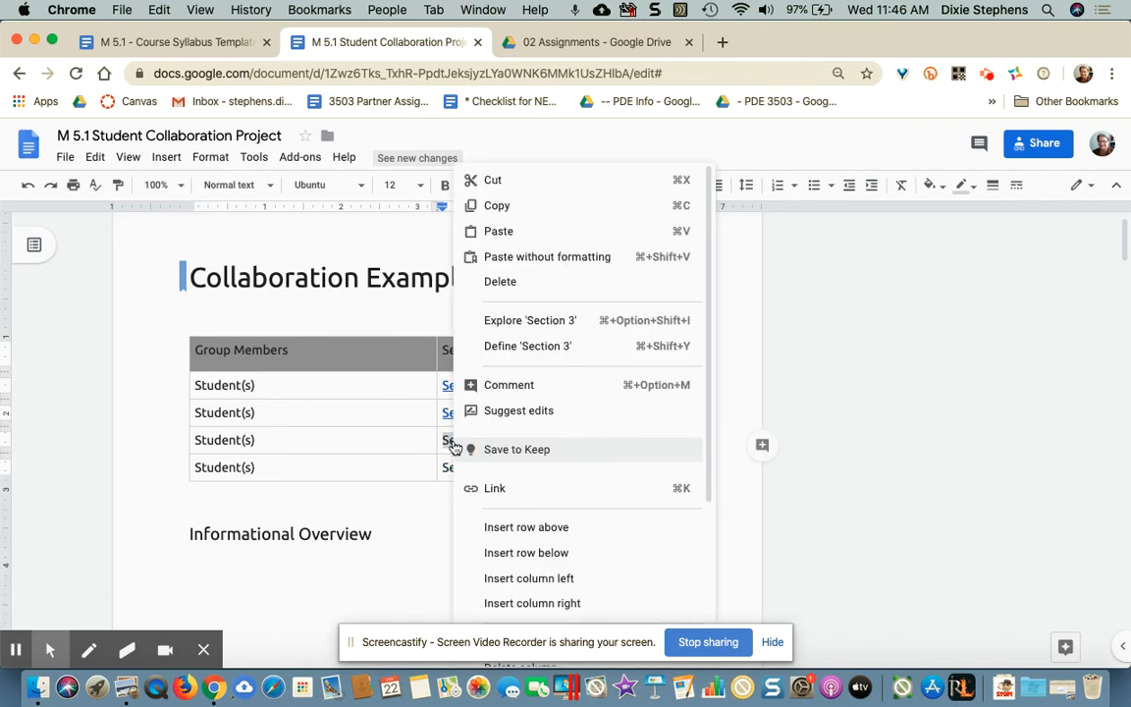
click(495, 488)
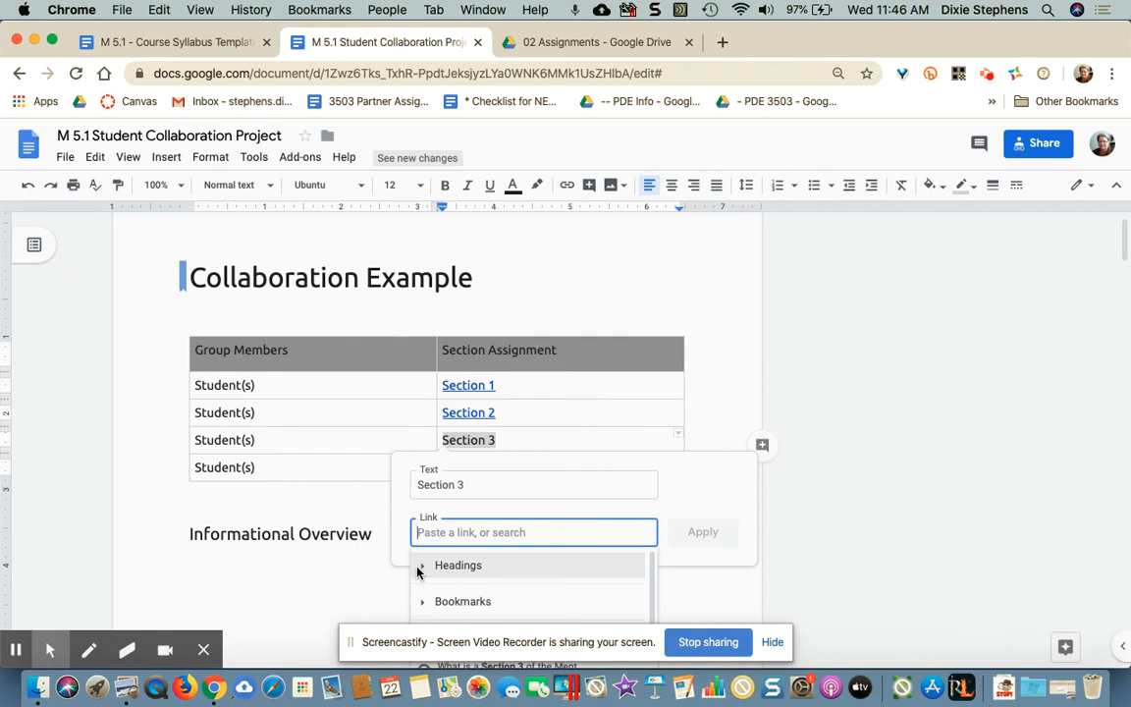
click(422, 565)
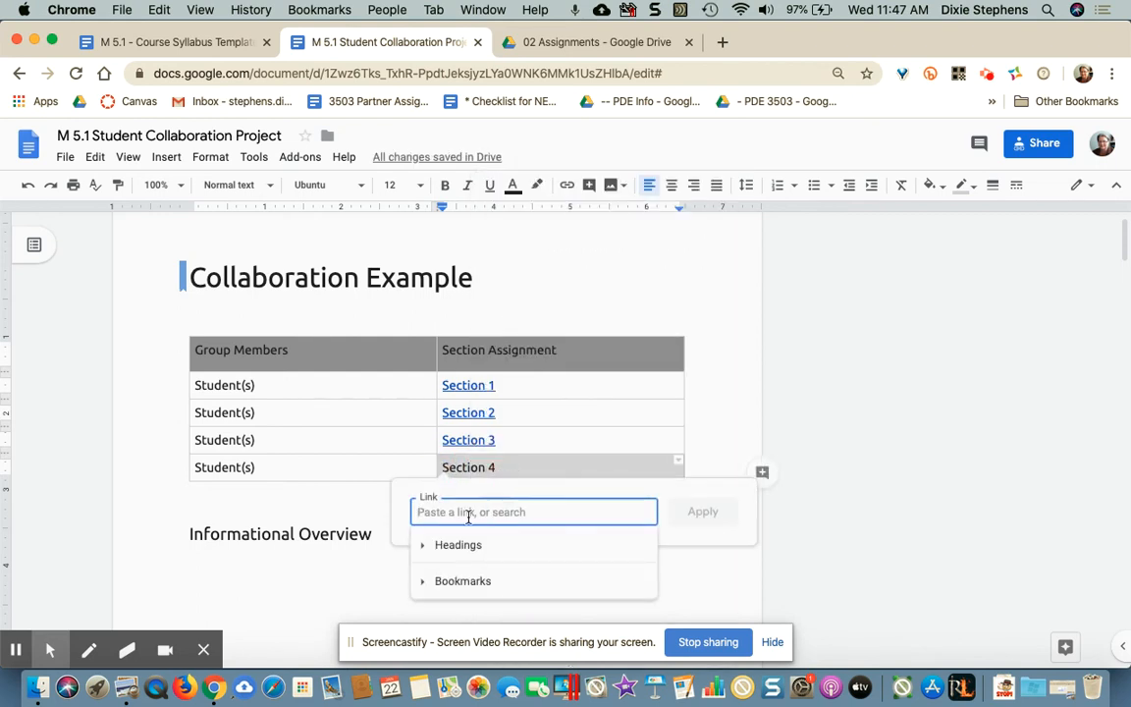
click(457, 544)
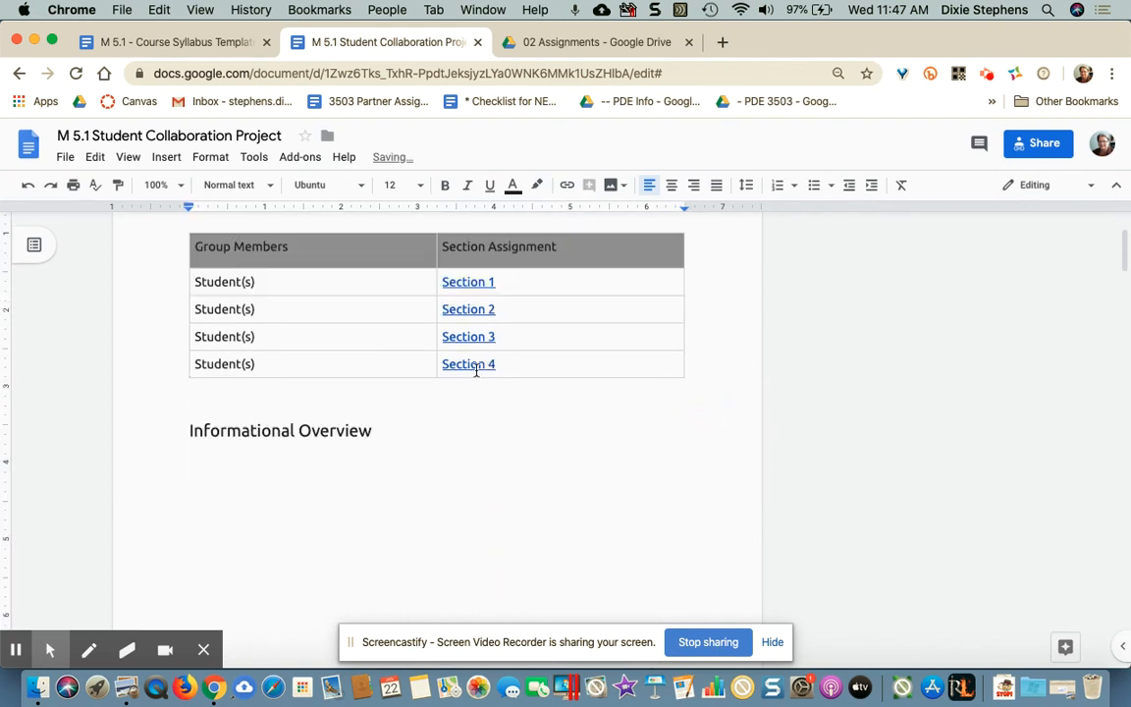
click(468, 364)
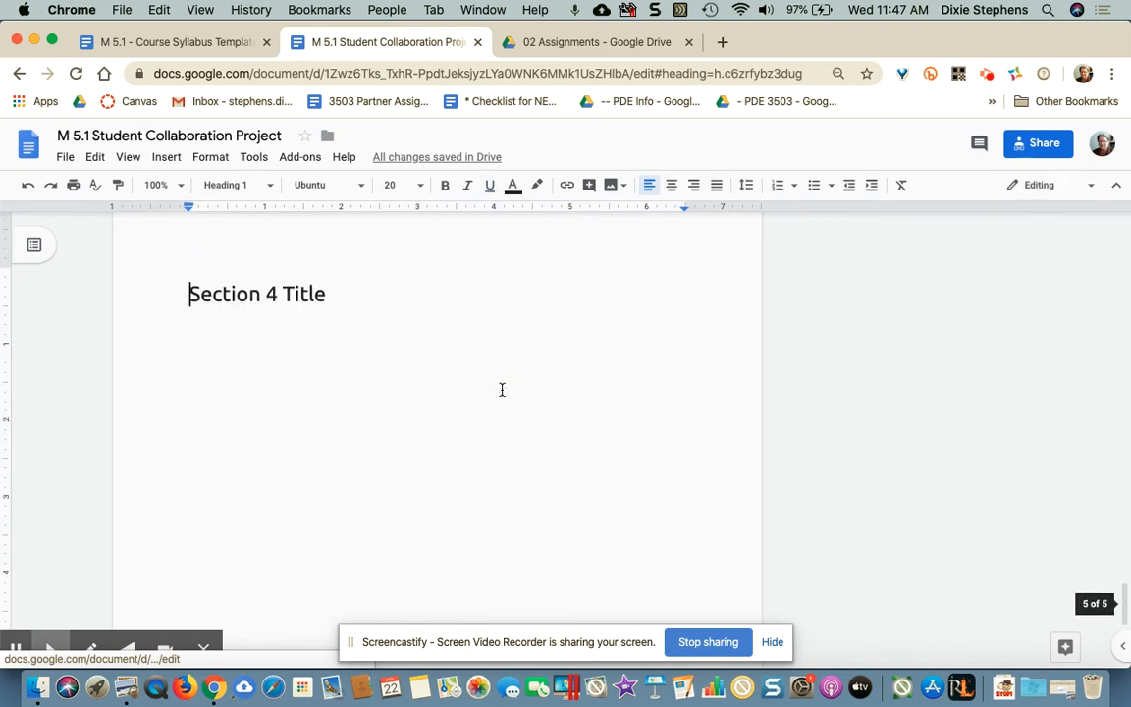
scroll(up, 3)
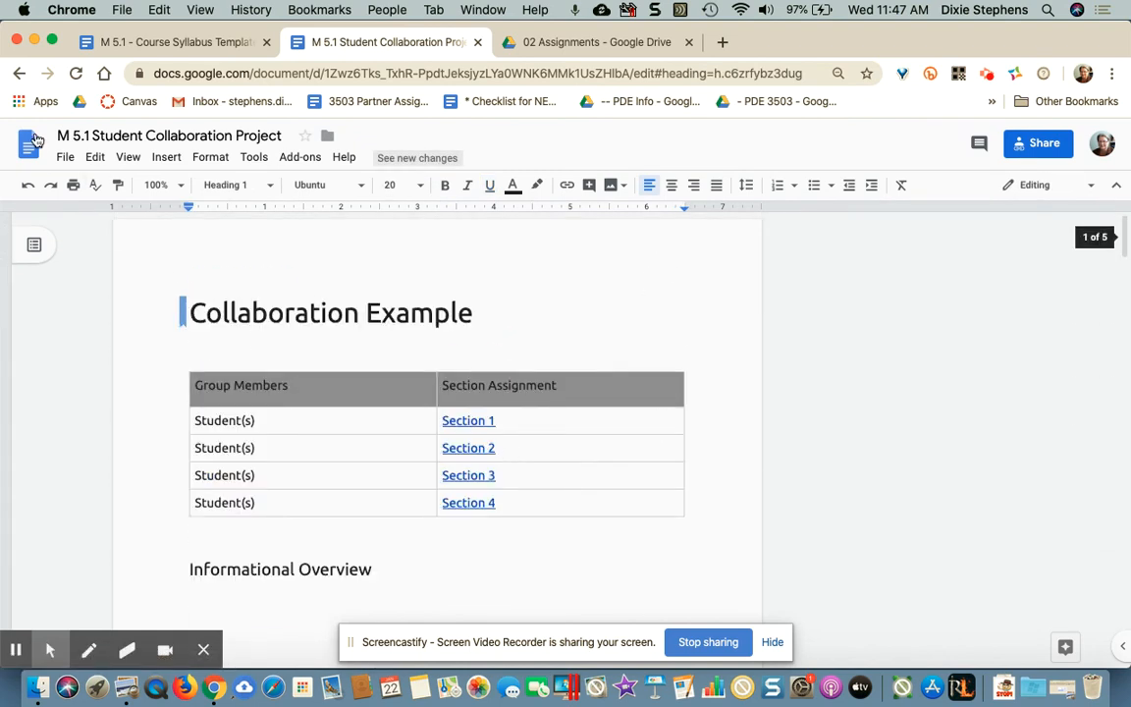
Switch to the Course Syllabus Template and reveal the Instructor Information heading's bookmark.
click(172, 41)
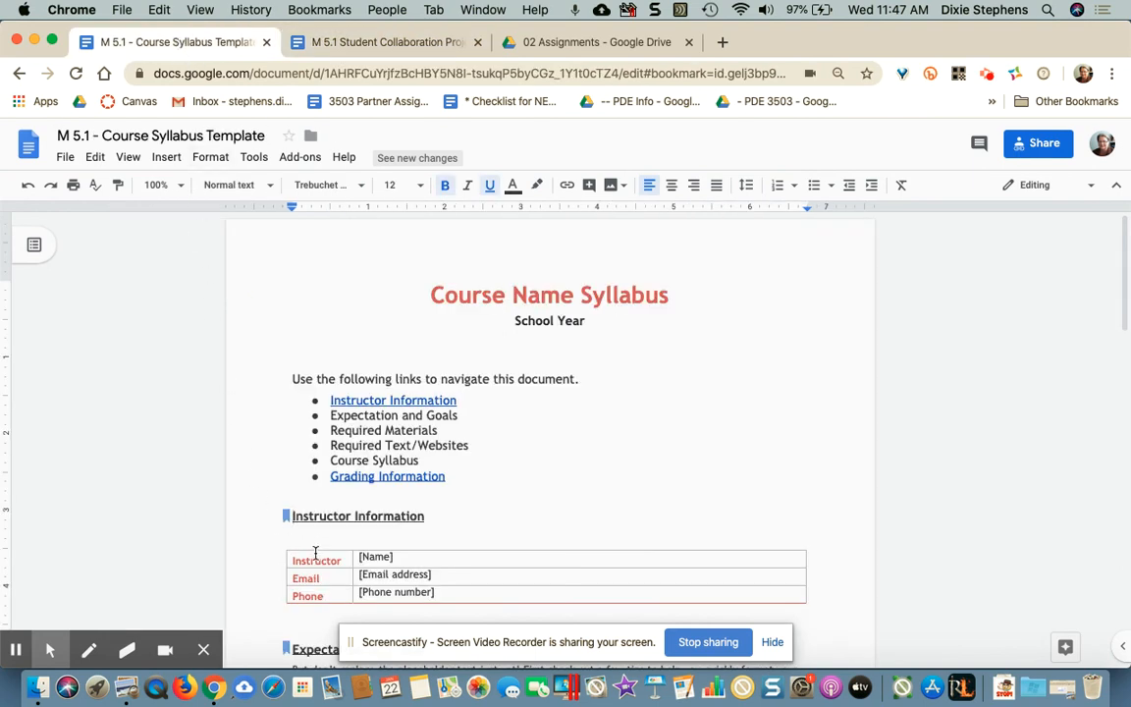
mouse_move(291, 515)
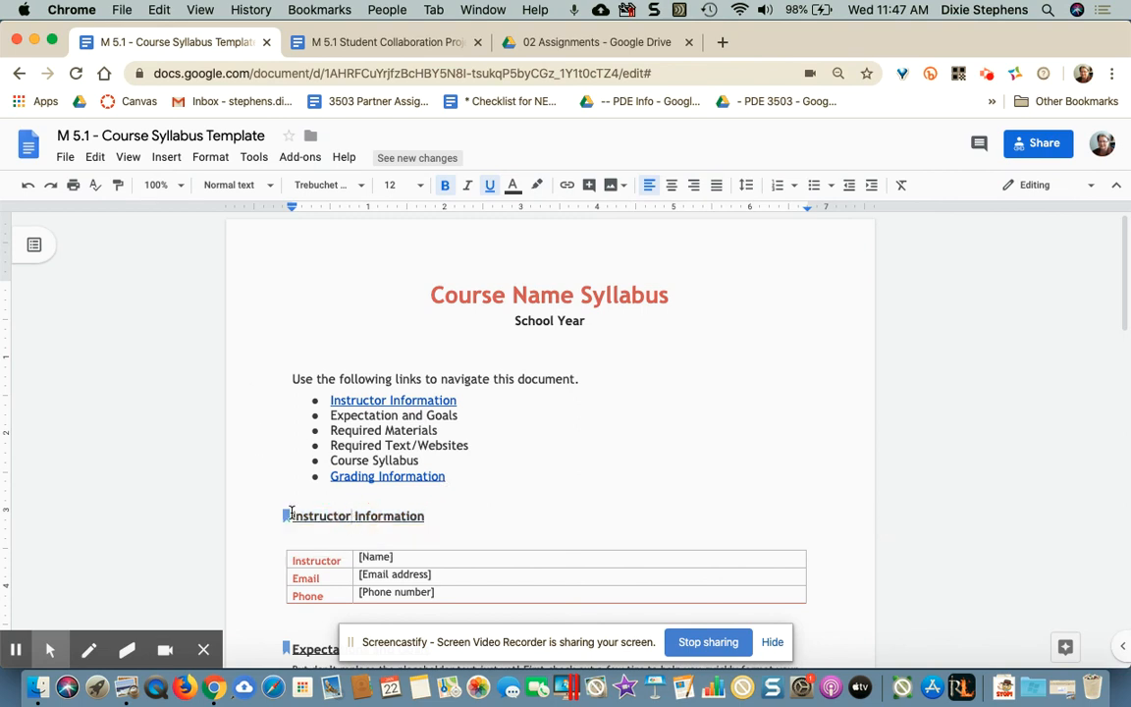
click(166, 157)
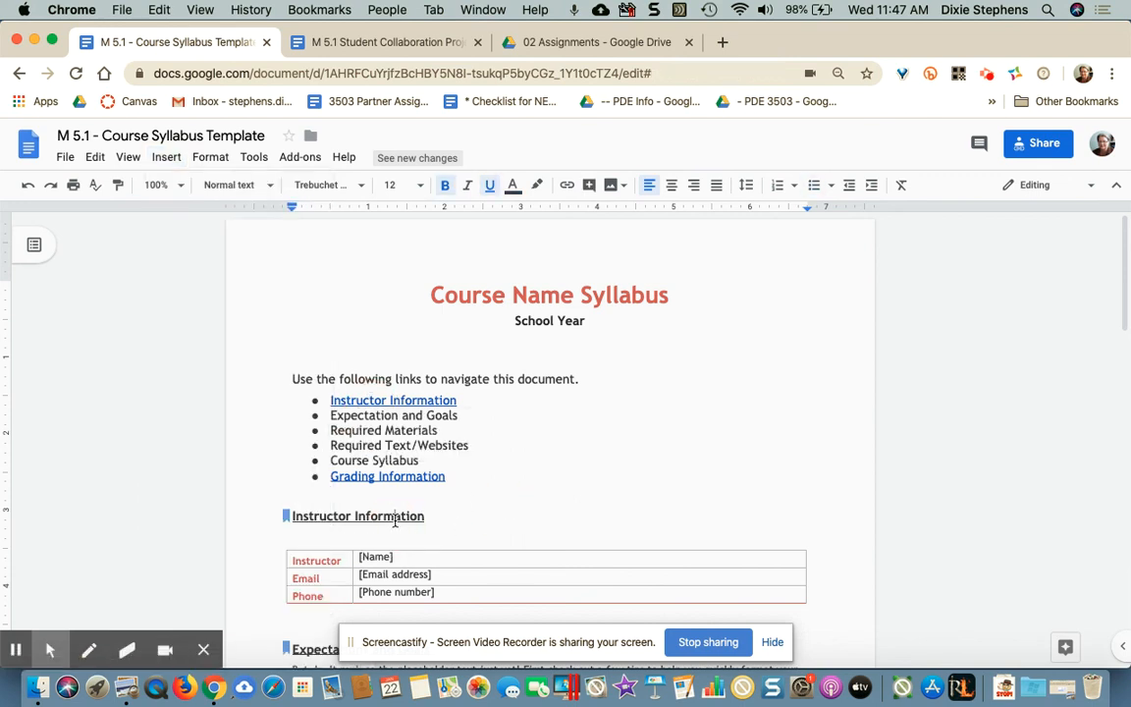
click(286, 516)
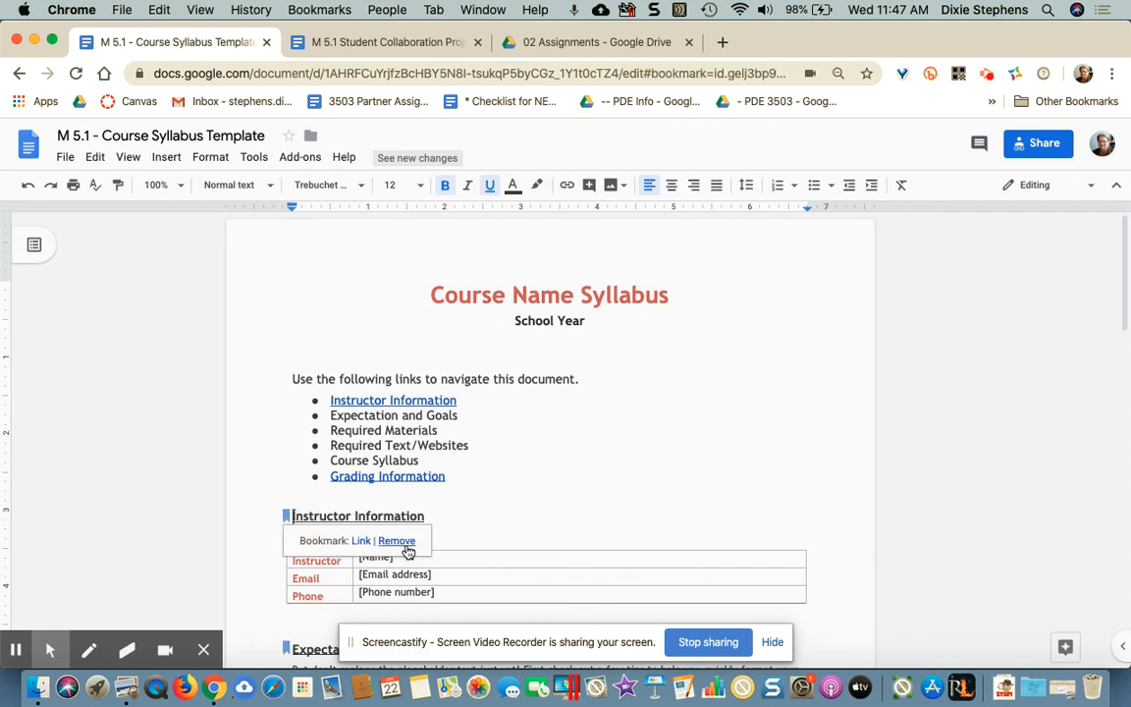
mouse_move(466, 520)
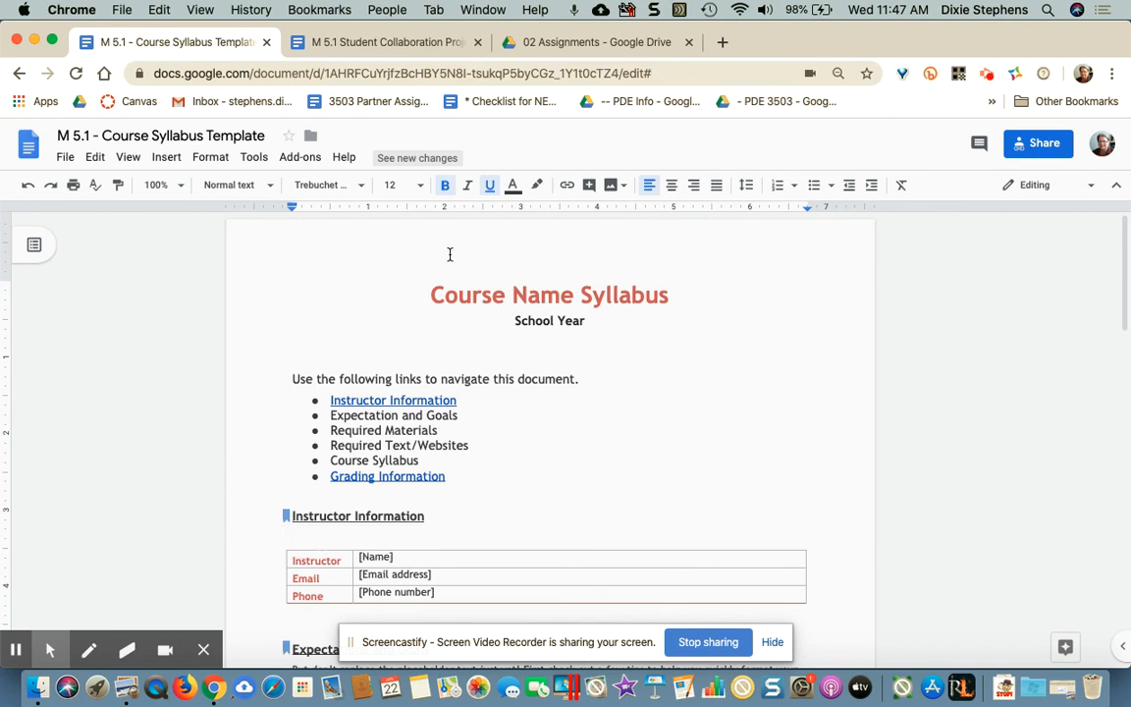
Back in the collaboration project, select Section 1 Title and remove the Section 1 cell's link.
click(382, 41)
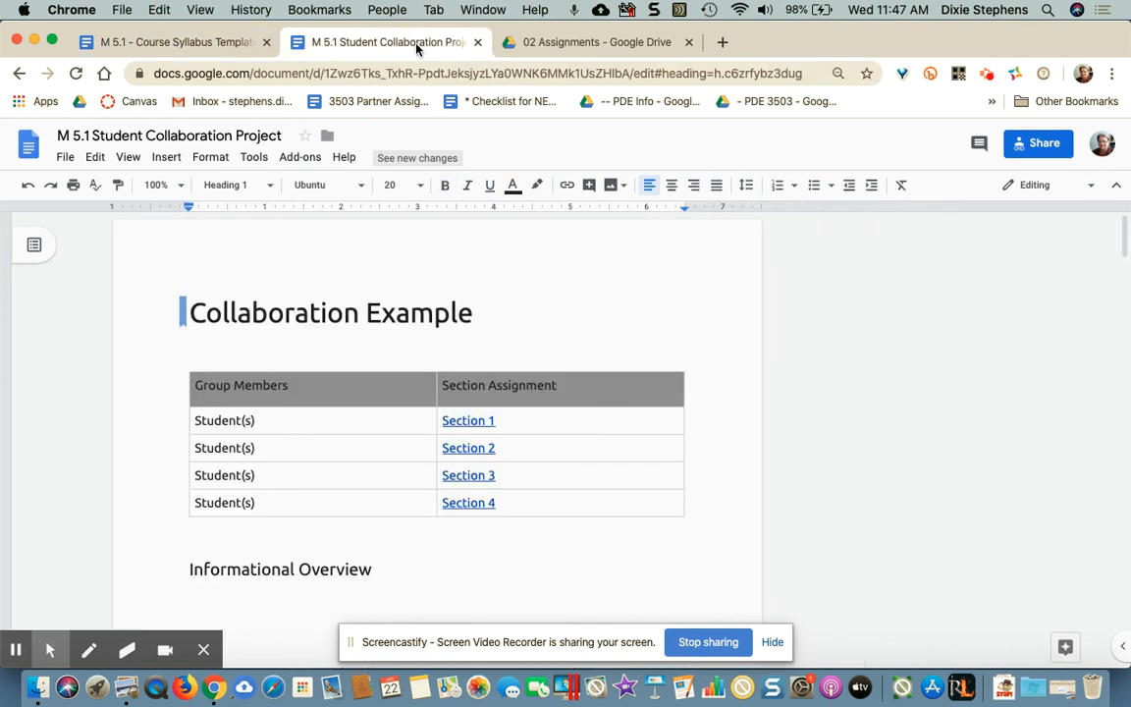
mouse_move(558, 308)
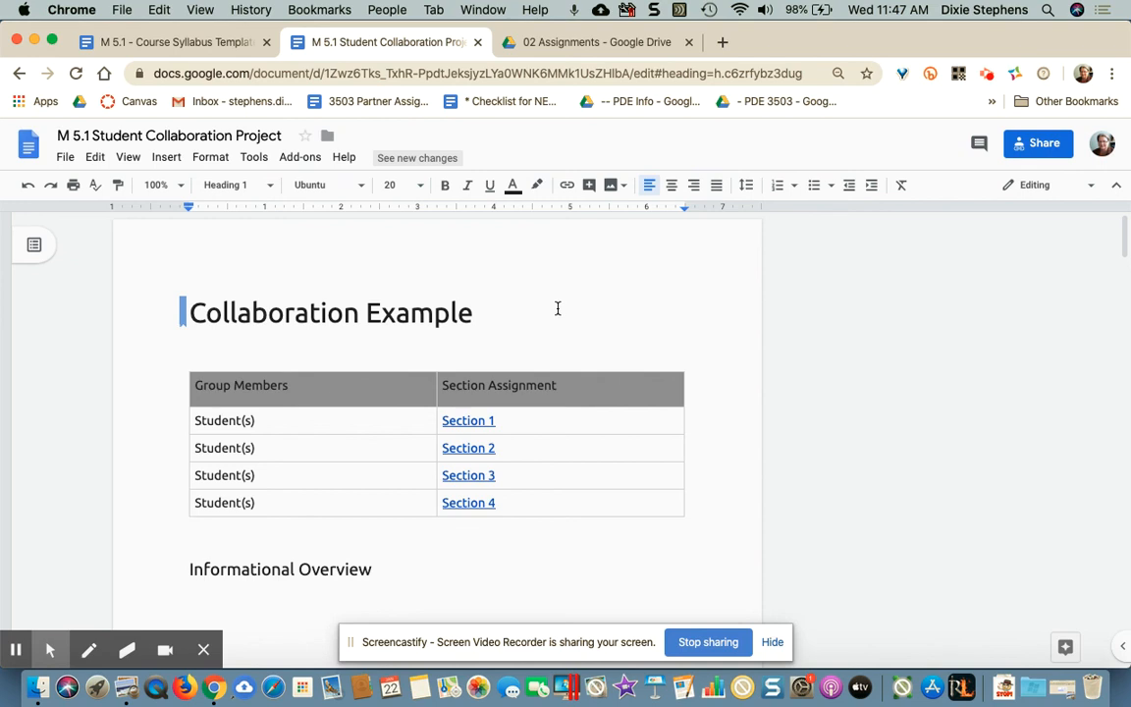
scroll(down, 3)
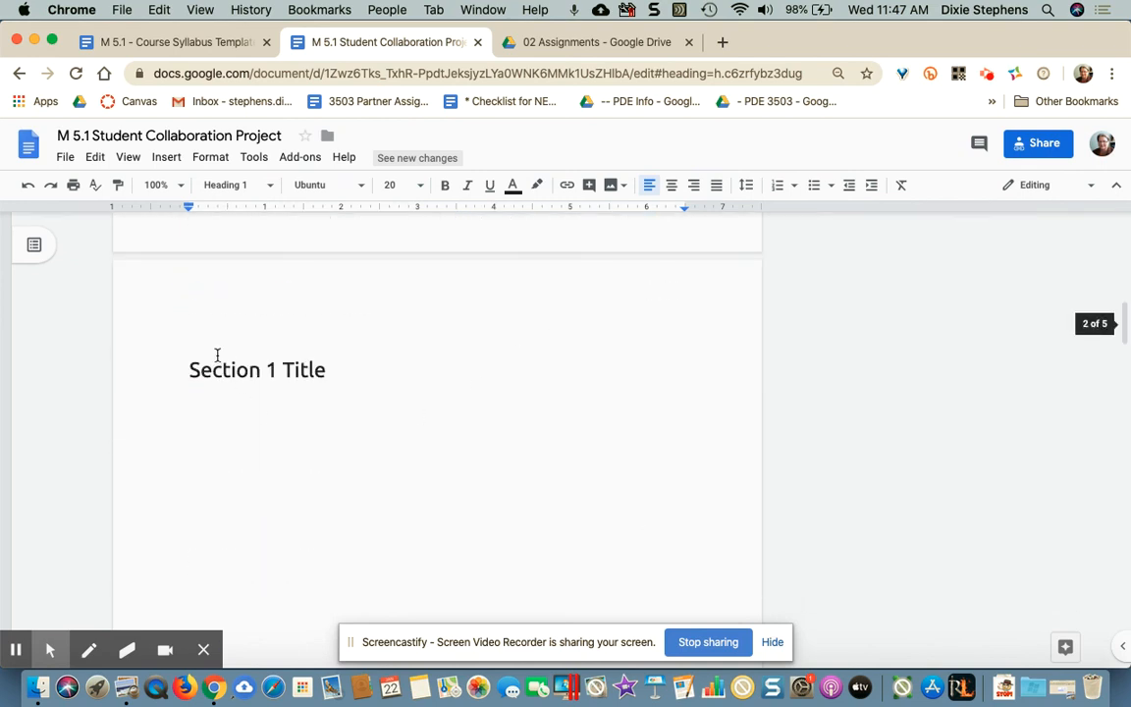
triple_click(258, 369)
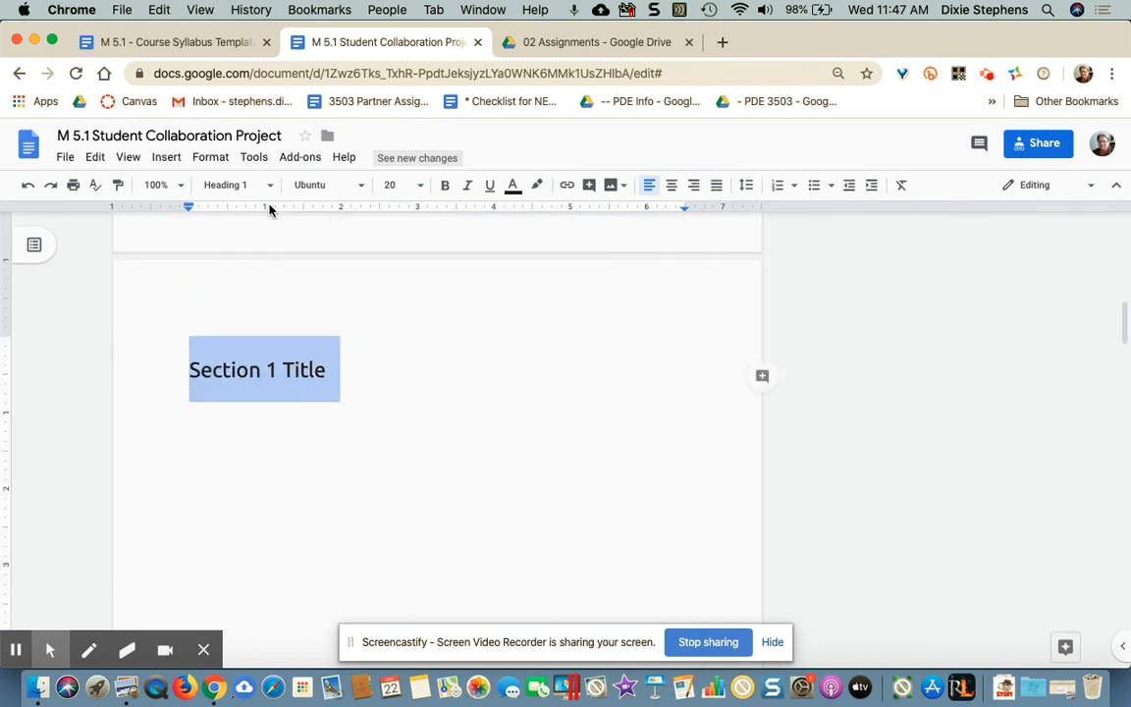
click(282, 370)
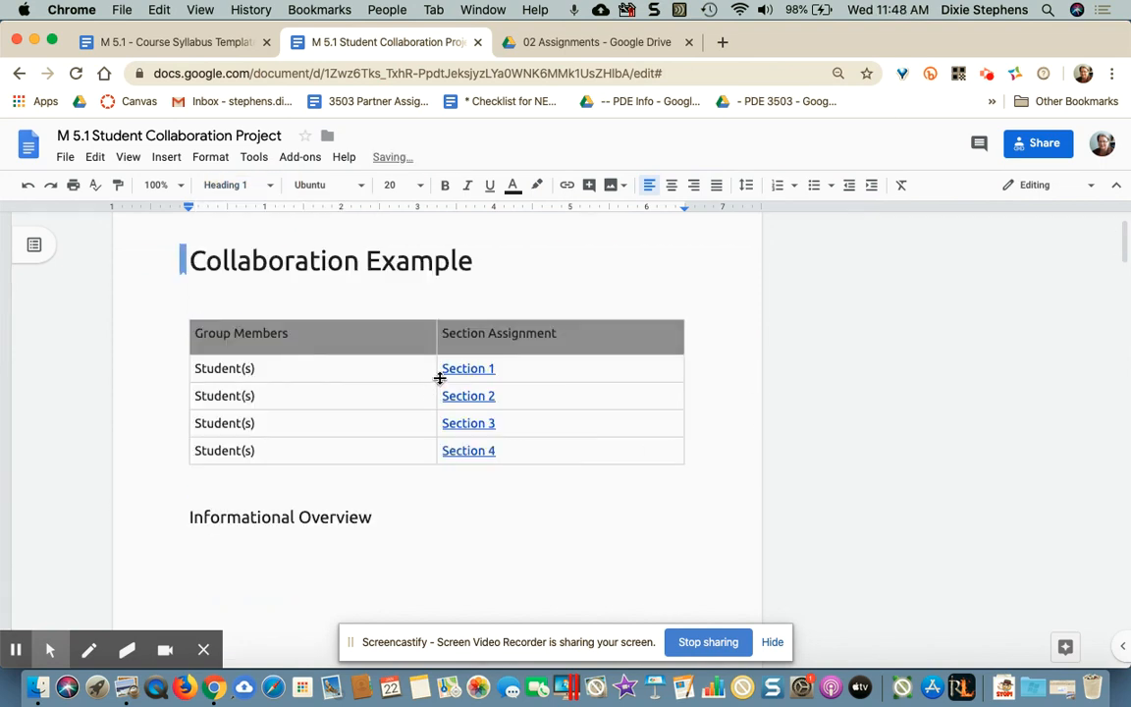
click(468, 368)
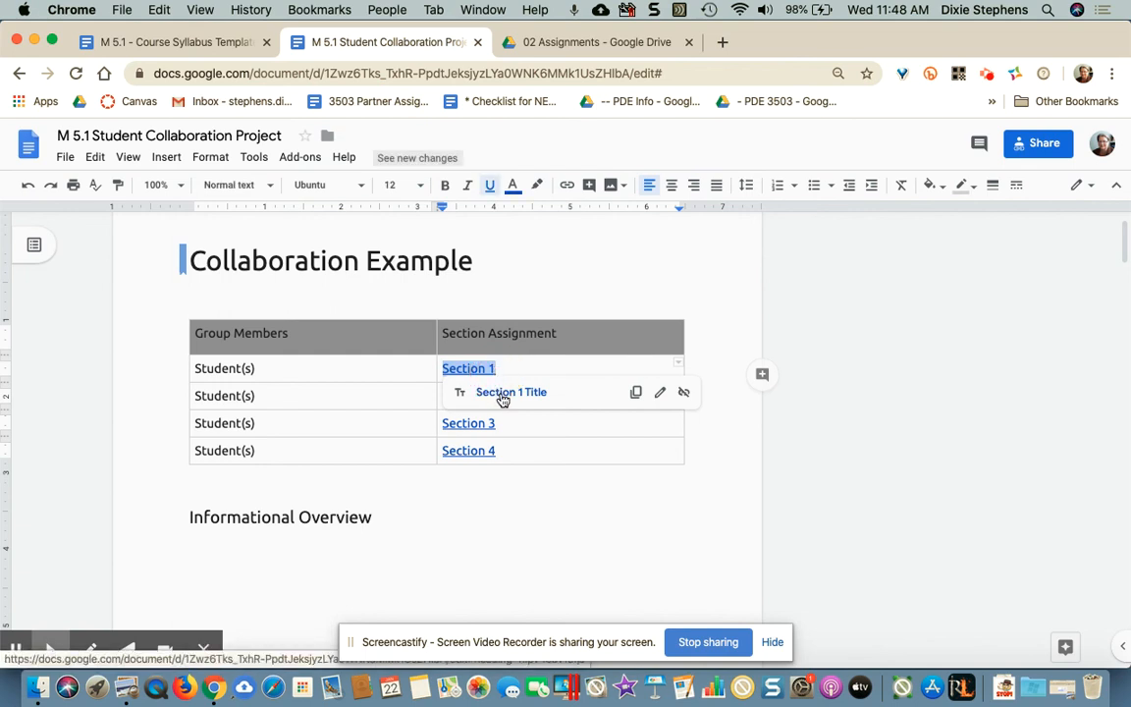
mouse_move(684, 392)
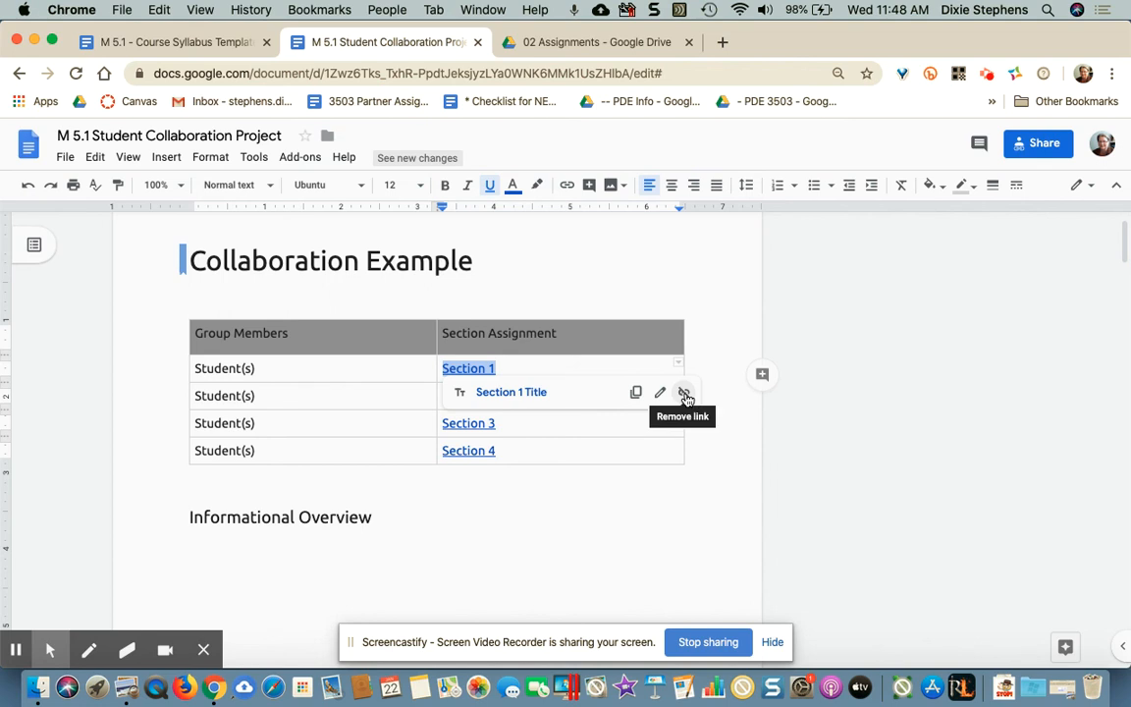
click(686, 392)
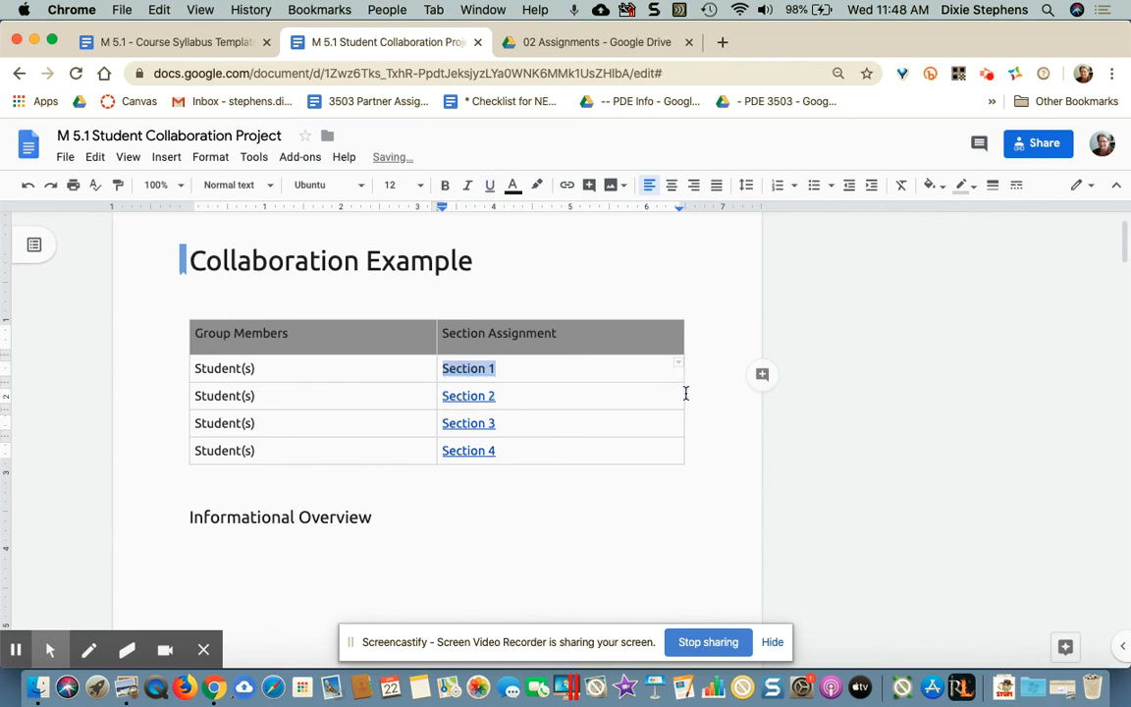